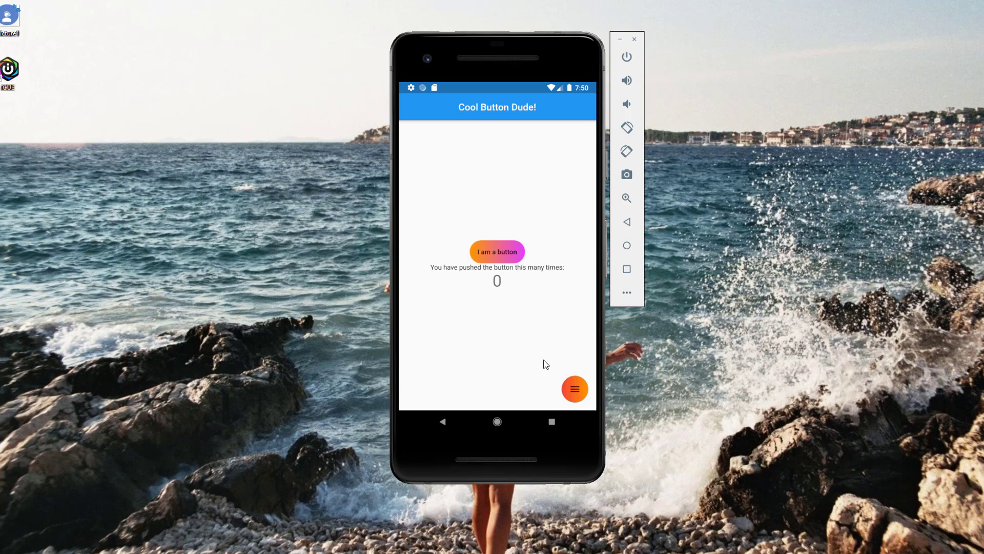
pyautogui.moveTo(470, 262)
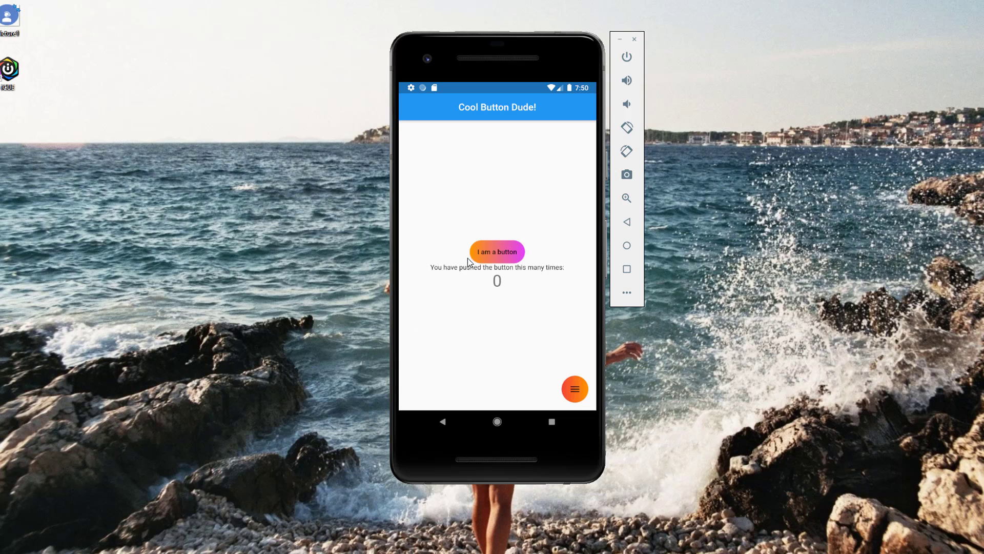
pyautogui.moveTo(511, 263)
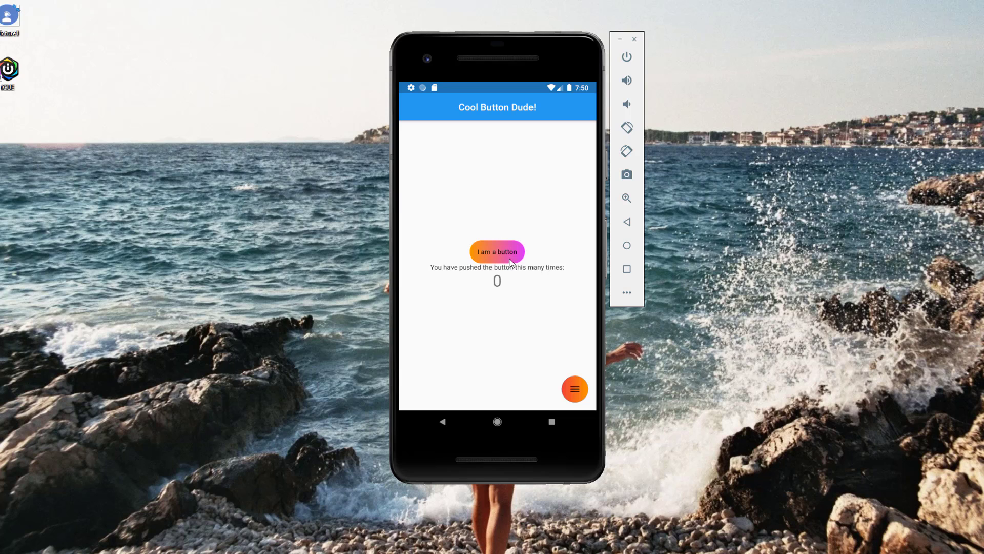
pyautogui.moveTo(509, 267)
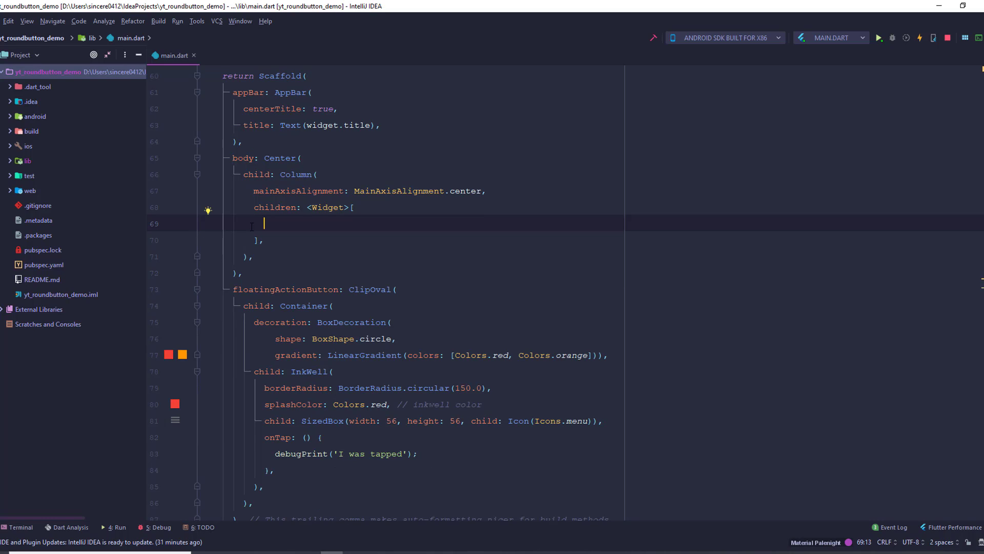
# Add a FlatButton with an empty onPressed: (){} handler to the Column's children.
pyautogui.write('Flkat')
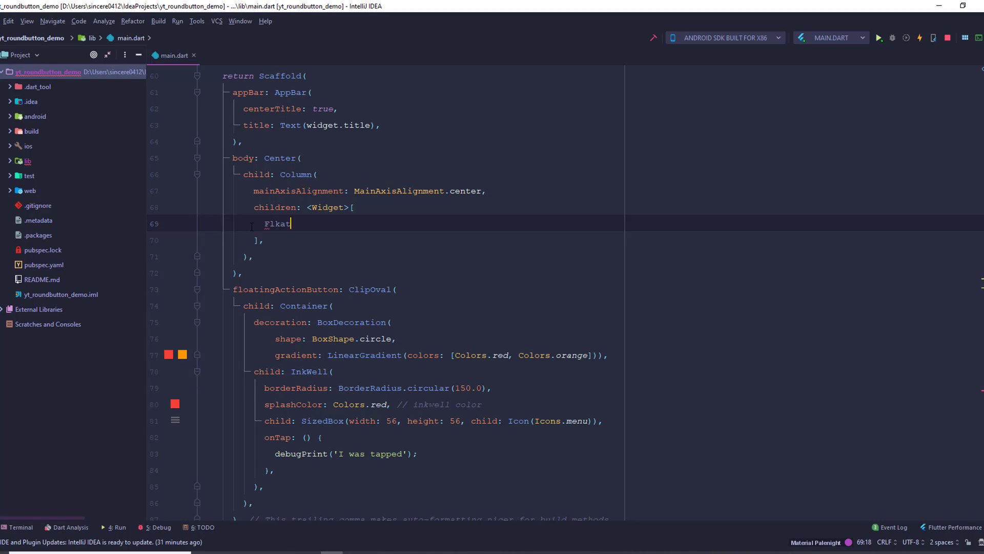
pyautogui.write('Flat')
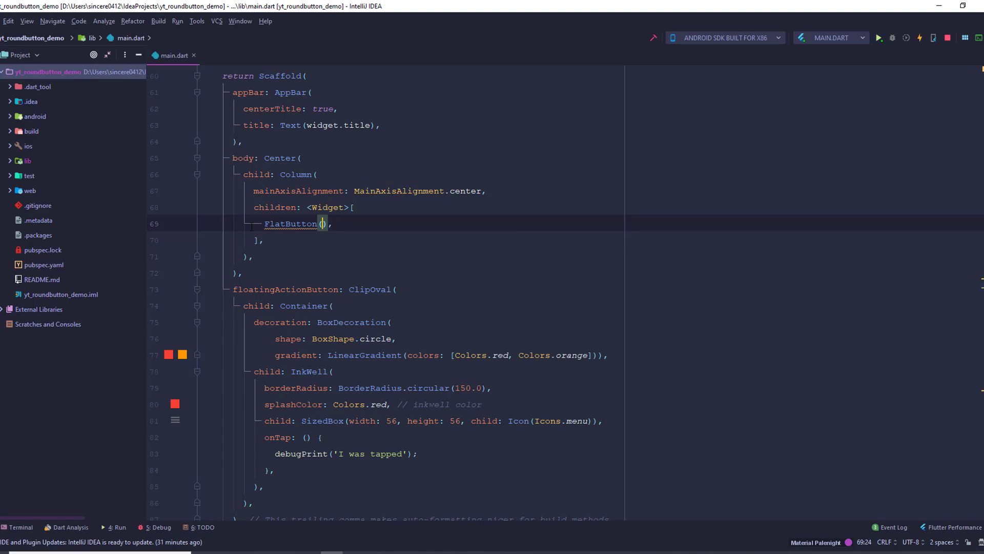
pyautogui.write('on')
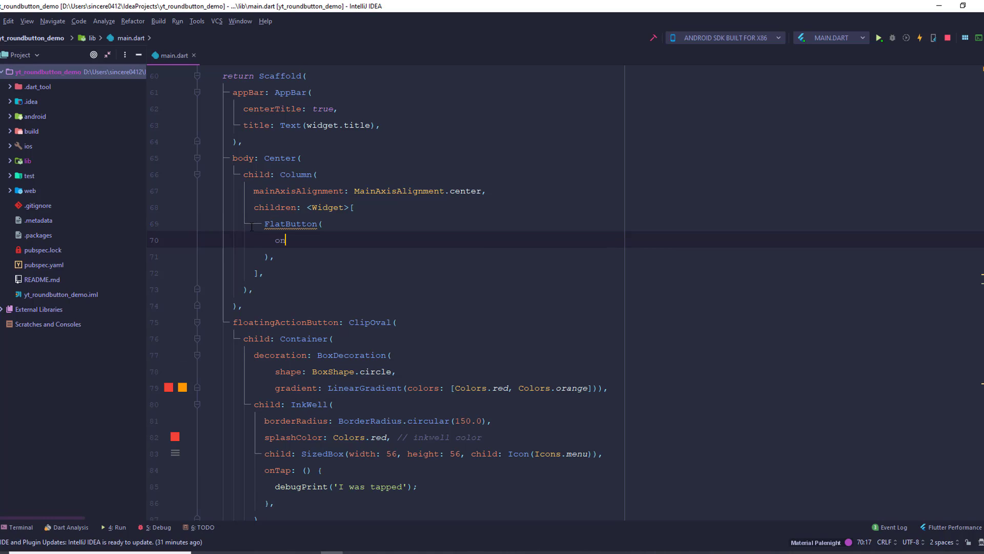
pyautogui.write('Pressed: (),')
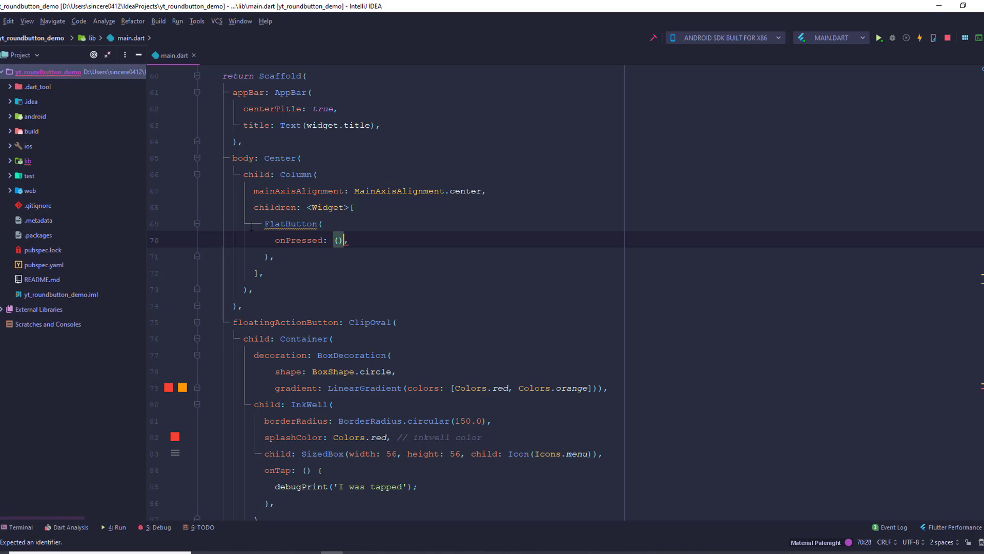
pyautogui.write('{}')
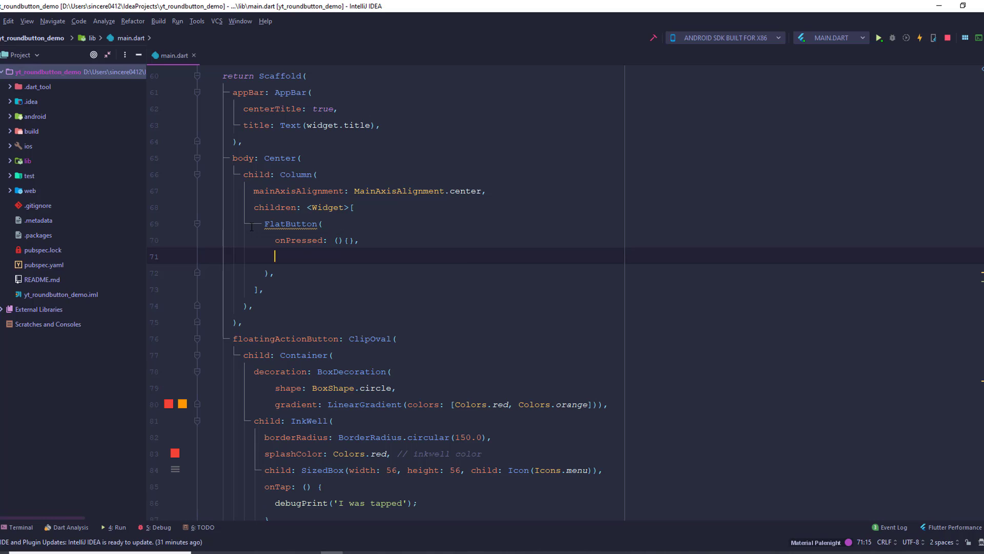
# Give the FlatButton a Text child labelled 'I am a button'.
pyautogui.write('child: TExt,')
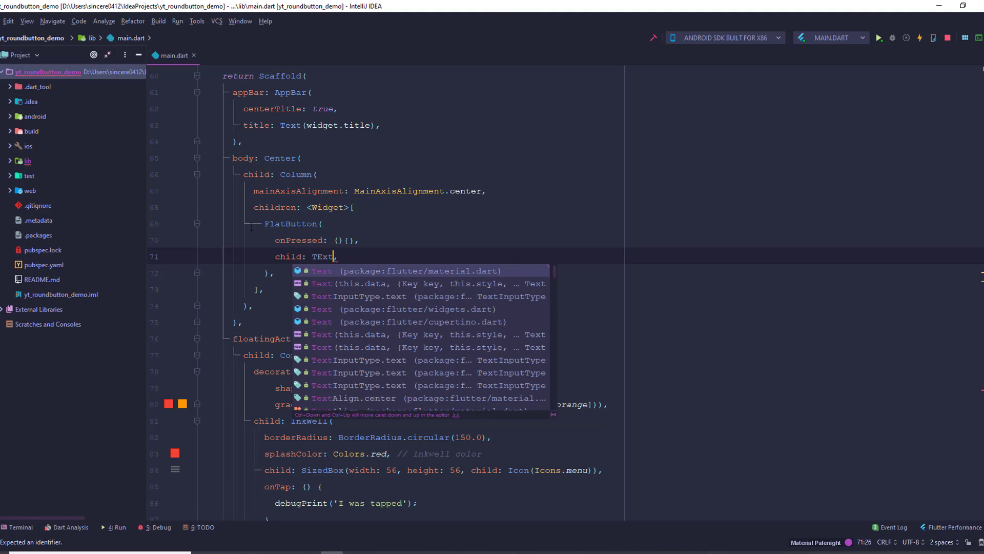
pyautogui.press('Enter')
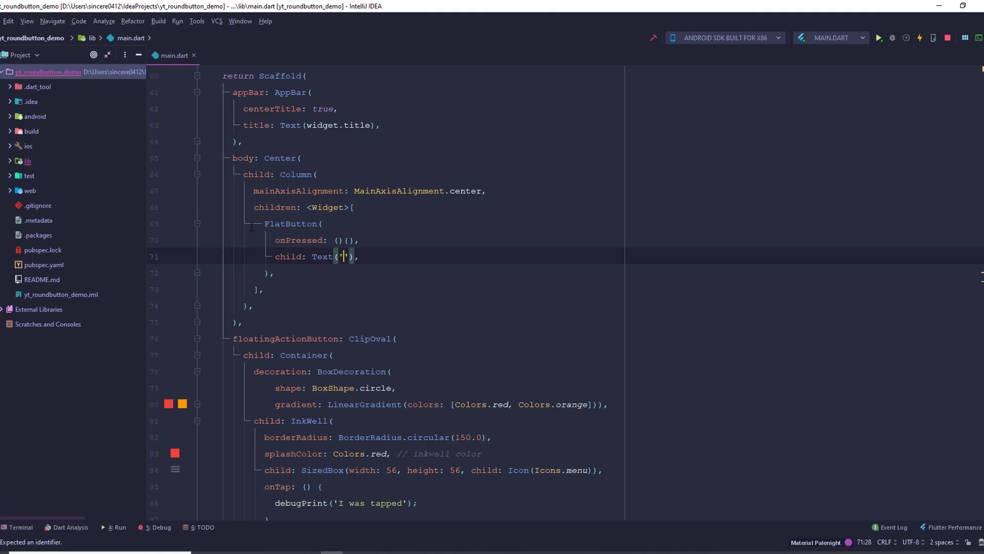
pyautogui.write('I am')
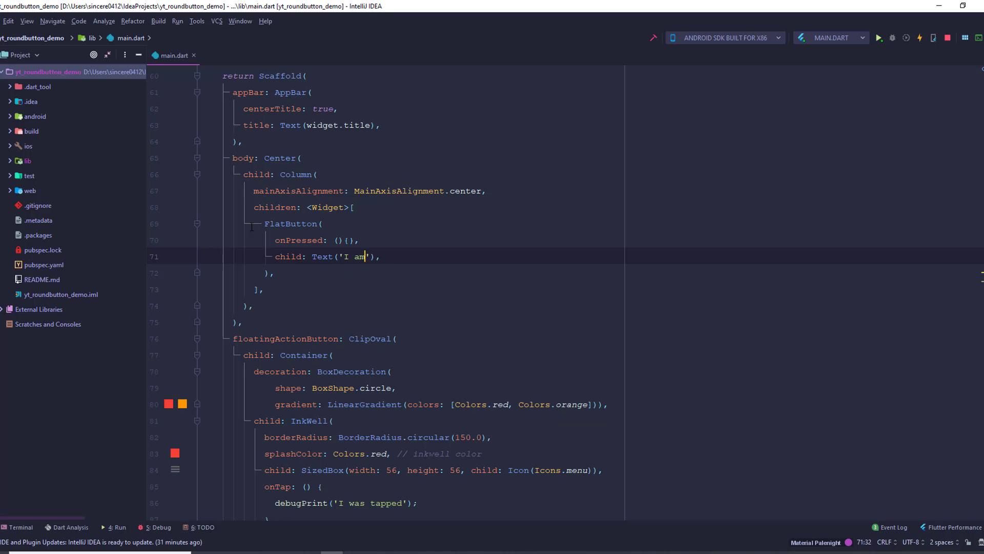
pyautogui.write('a button')
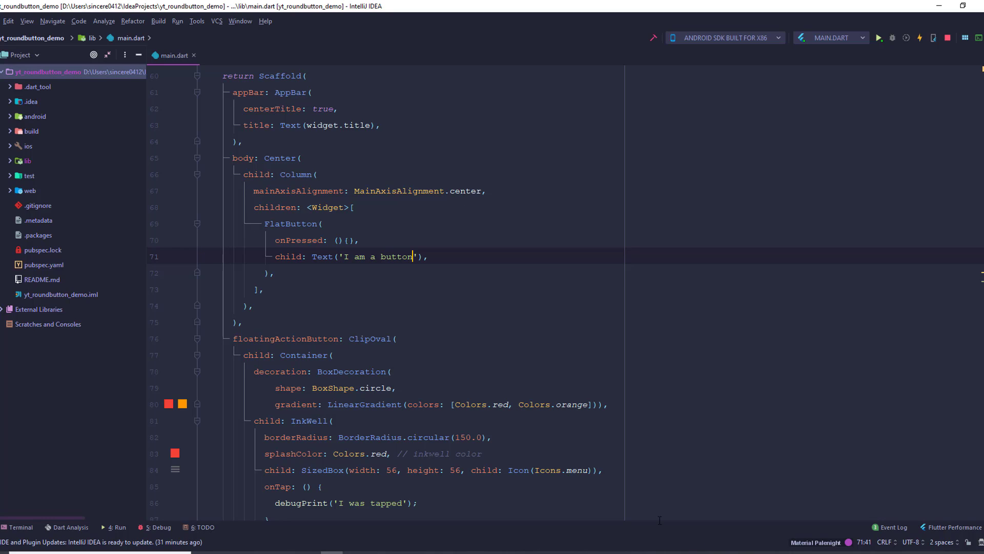
# Hot reload the app and tap the new 'I am a button' button in the emulator.
pyautogui.click(879, 38)
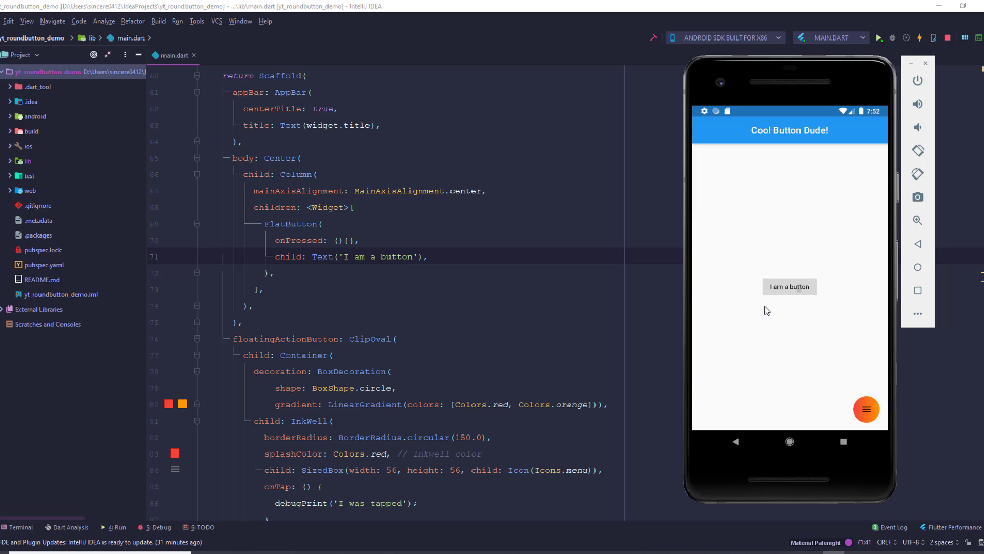
pyautogui.click(790, 287)
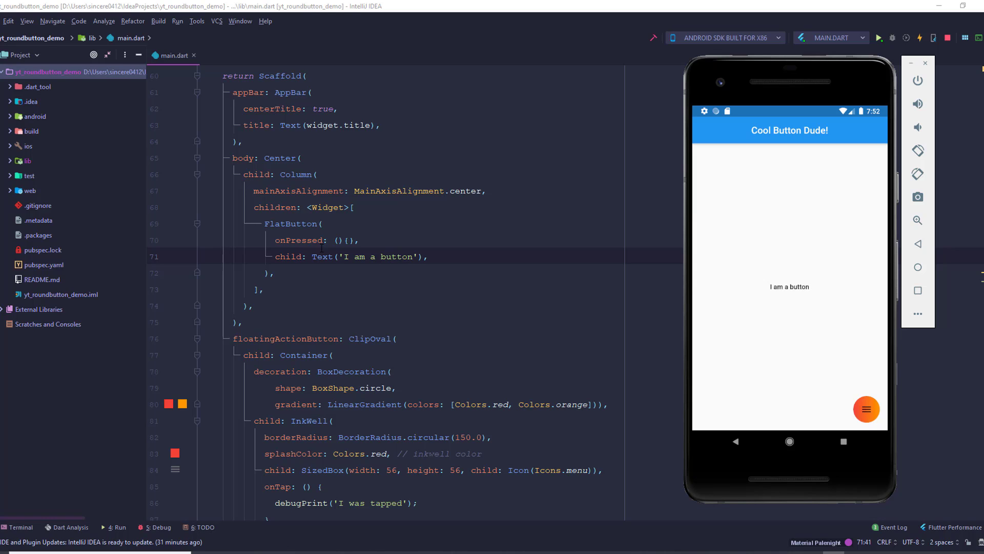
pyautogui.moveTo(788, 295)
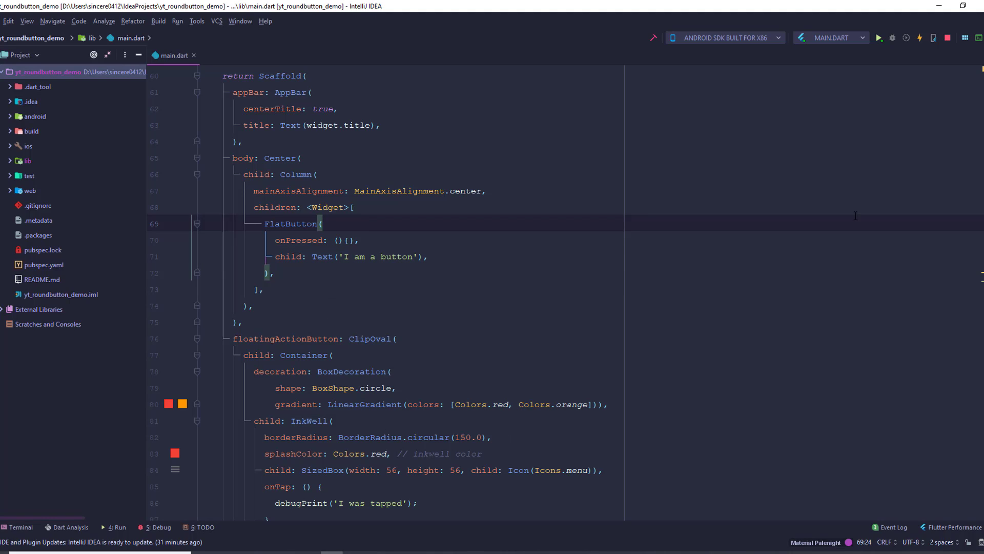
pyautogui.moveTo(683, 427)
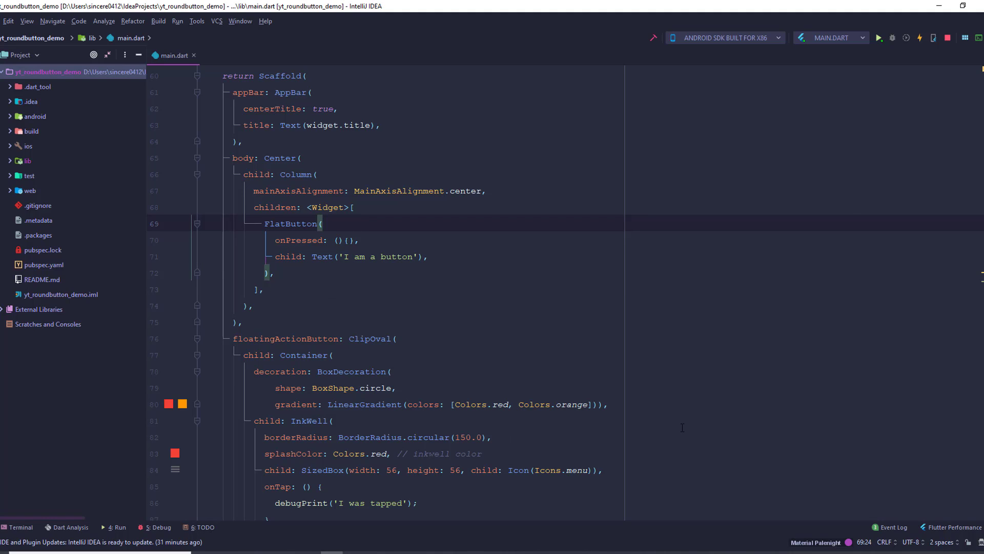
# Set the FlatButton's color to Colors.orange.
pyautogui.click(323, 223)
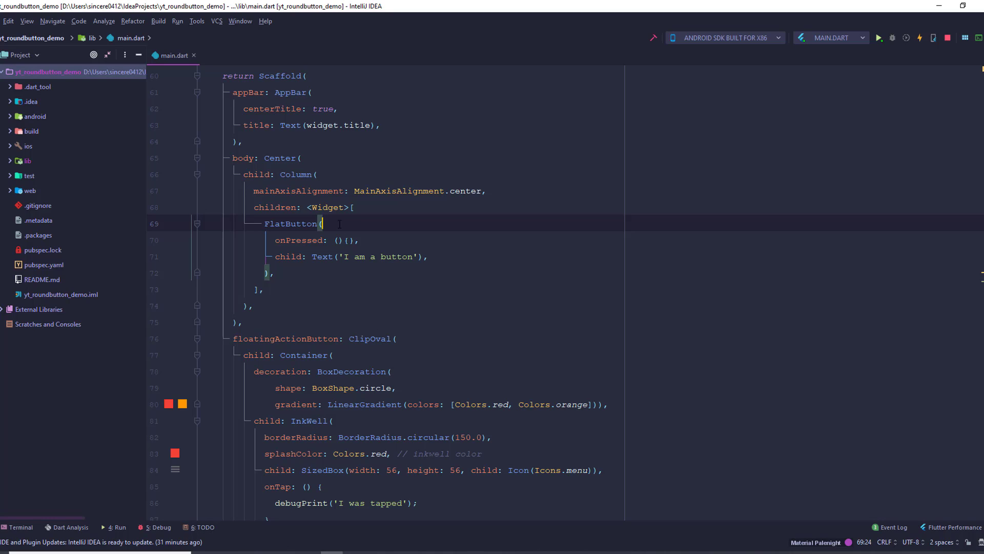
pyautogui.press('Enter')
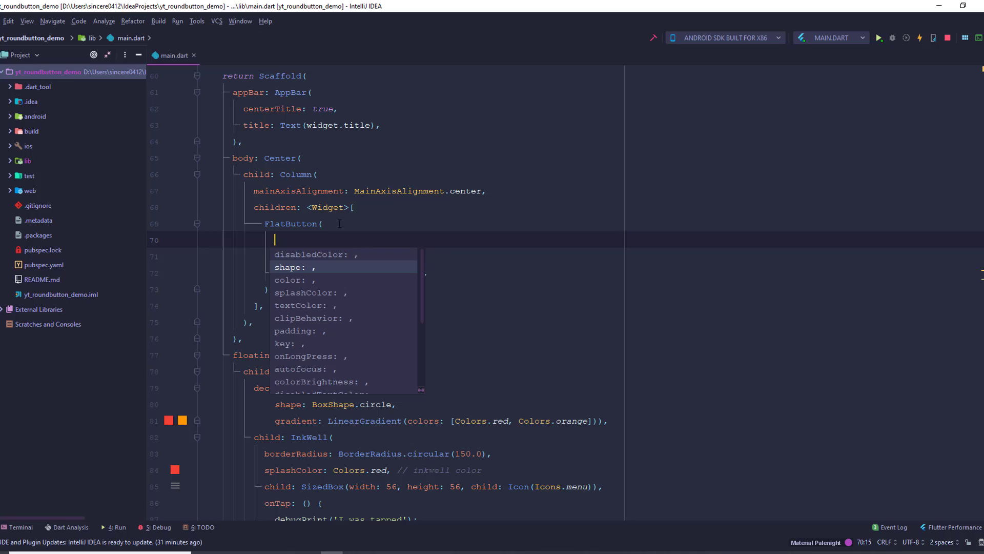
pyautogui.press('Down')
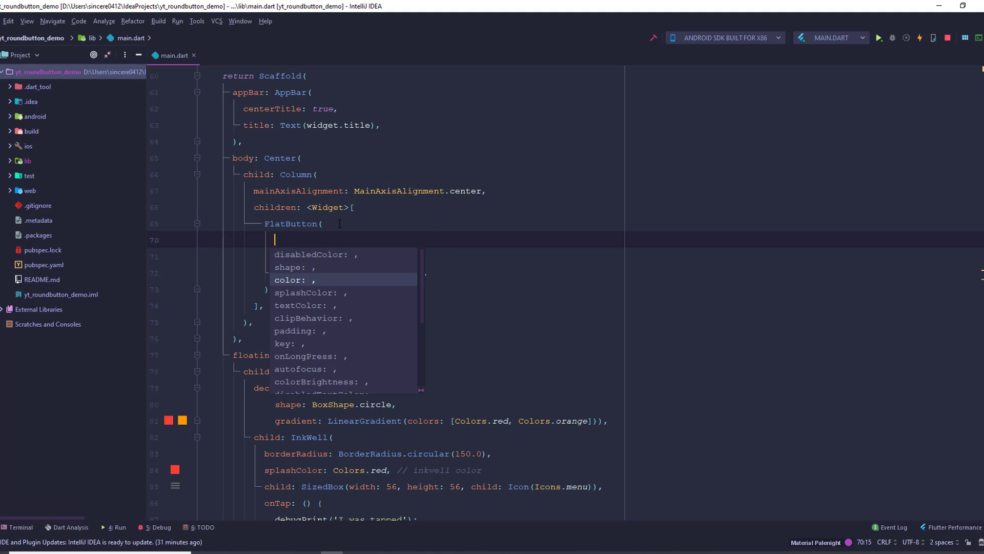
pyautogui.write('color: Colors.on')
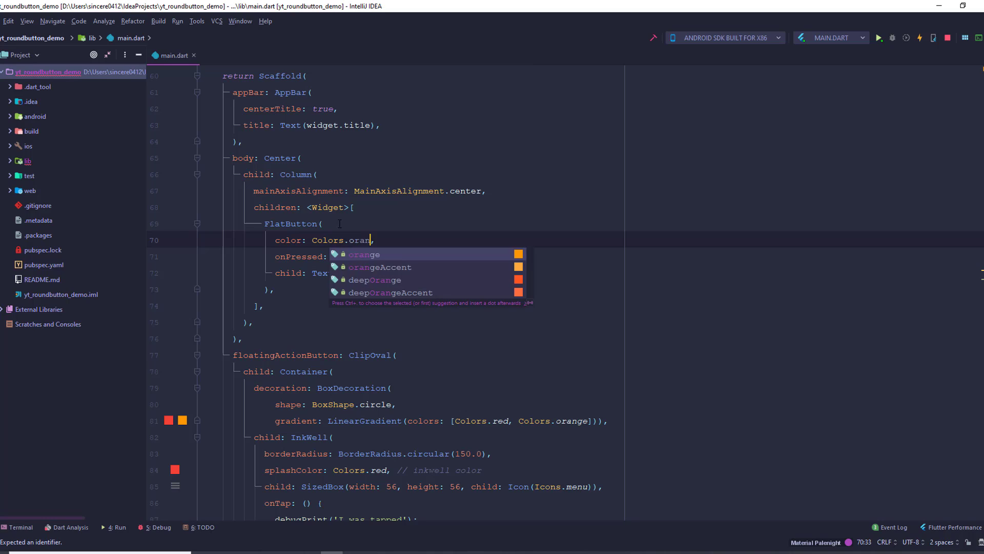
pyautogui.press('Enter')
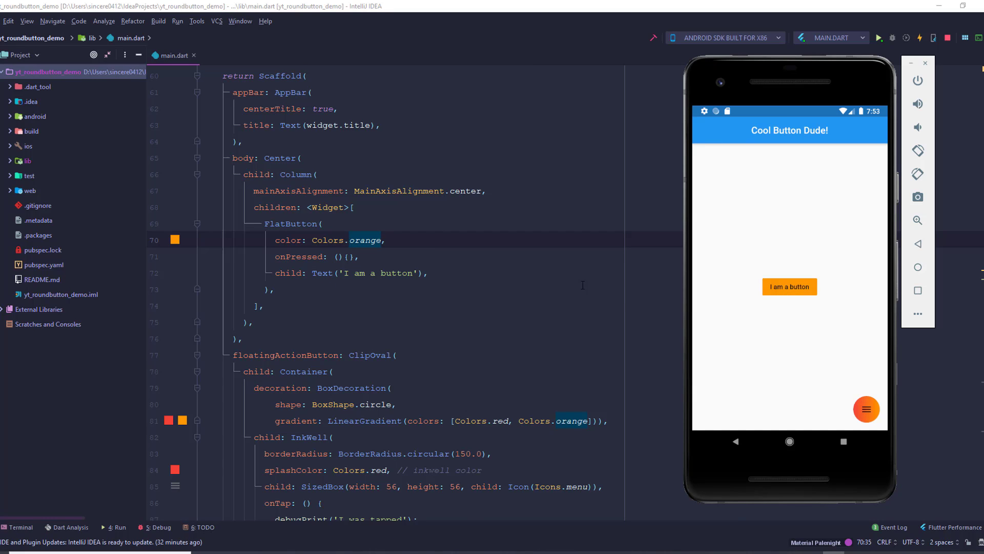
# Set the FlatButton's splashColor to Colors.purpleAccent.
pyautogui.write('splashColor: ,')
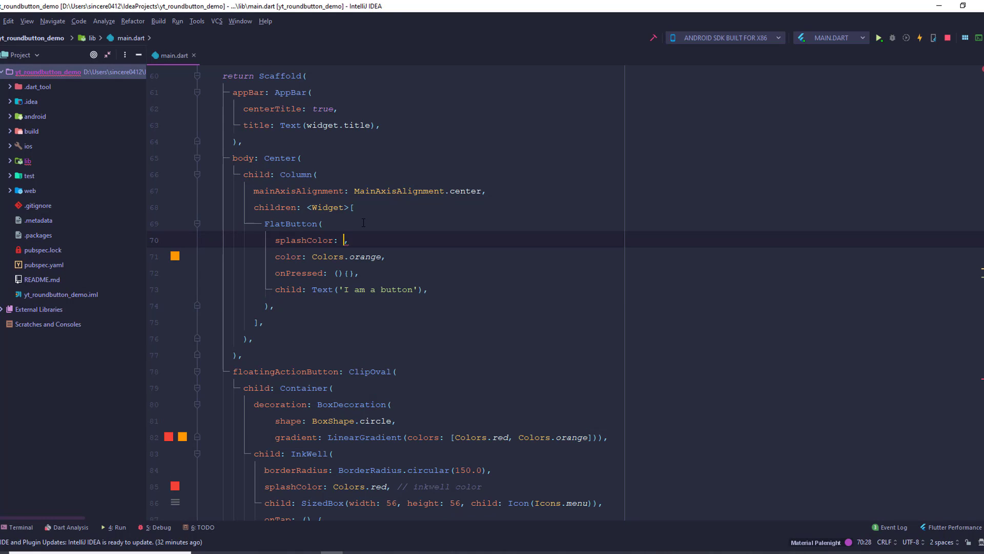
pyautogui.write('Colors.pu')
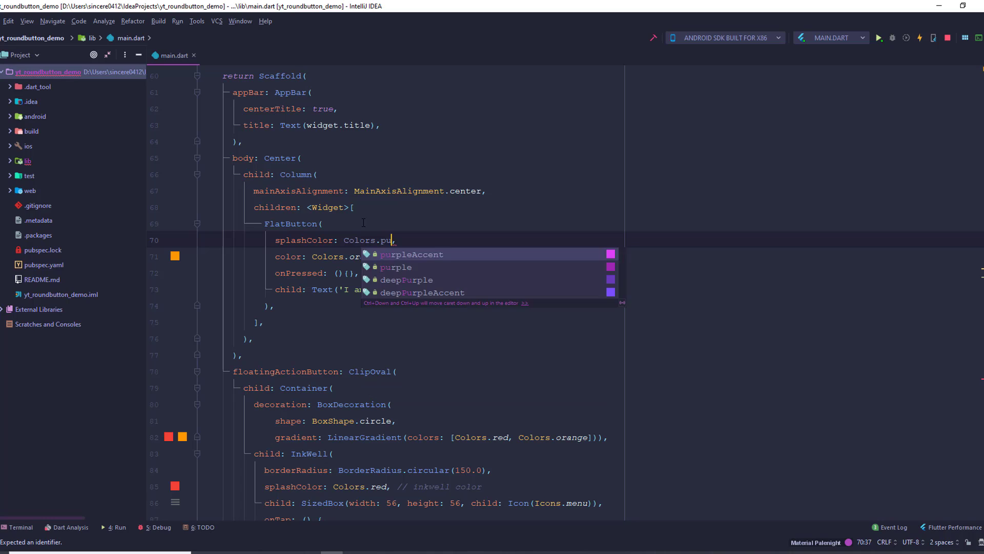
pyautogui.click(412, 254)
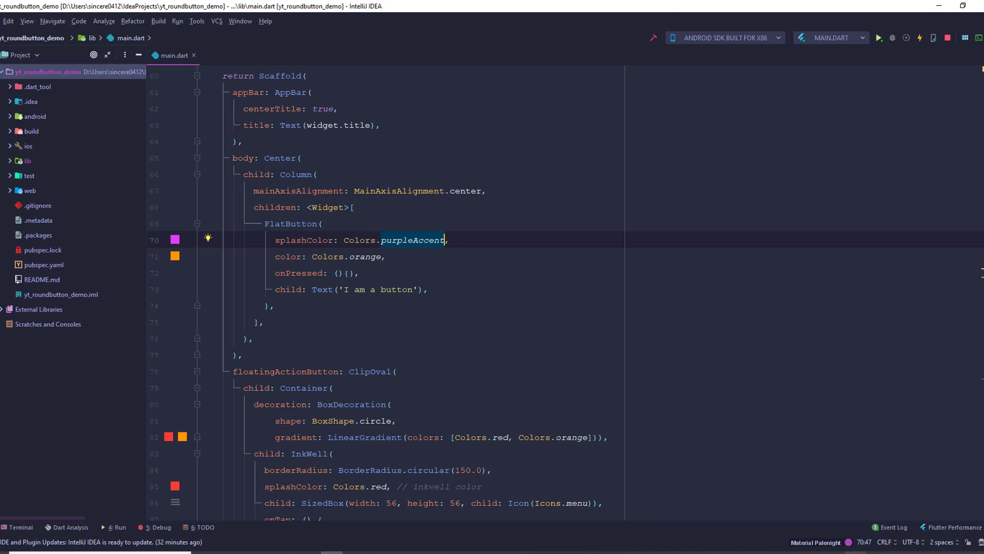
# Hot reload the app to try the orange button with purple splash.
pyautogui.click(878, 38)
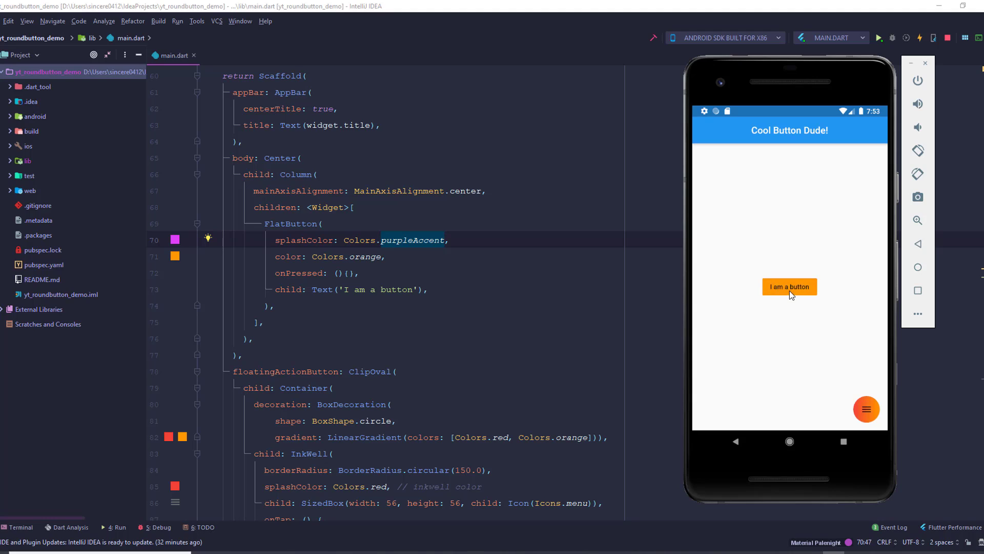
pyautogui.moveTo(801, 299)
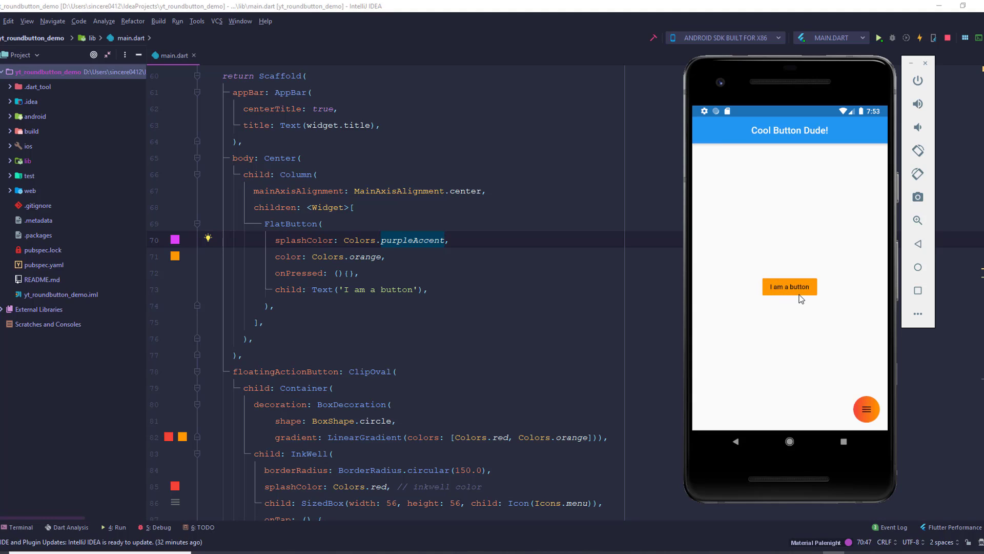
pyautogui.moveTo(823, 299)
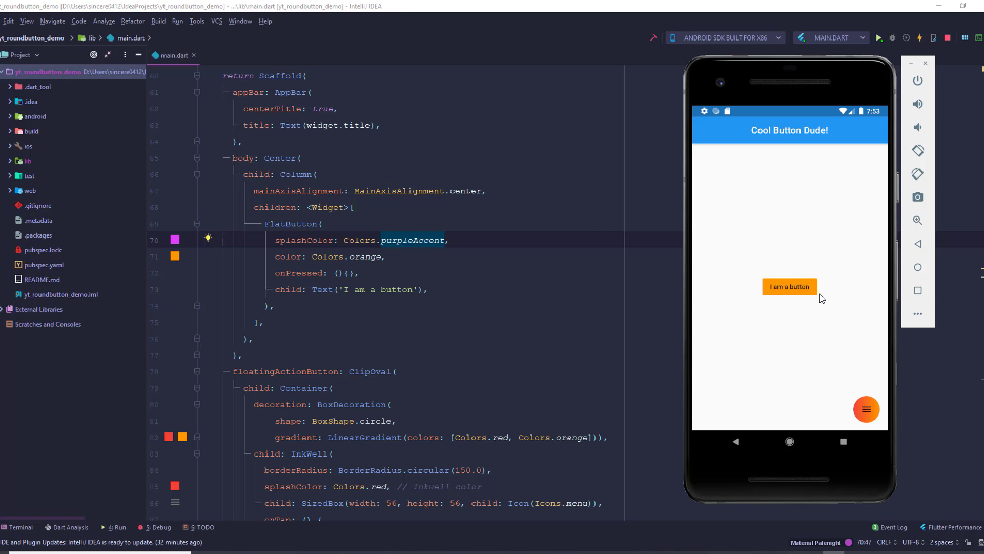
pyautogui.moveTo(819, 301)
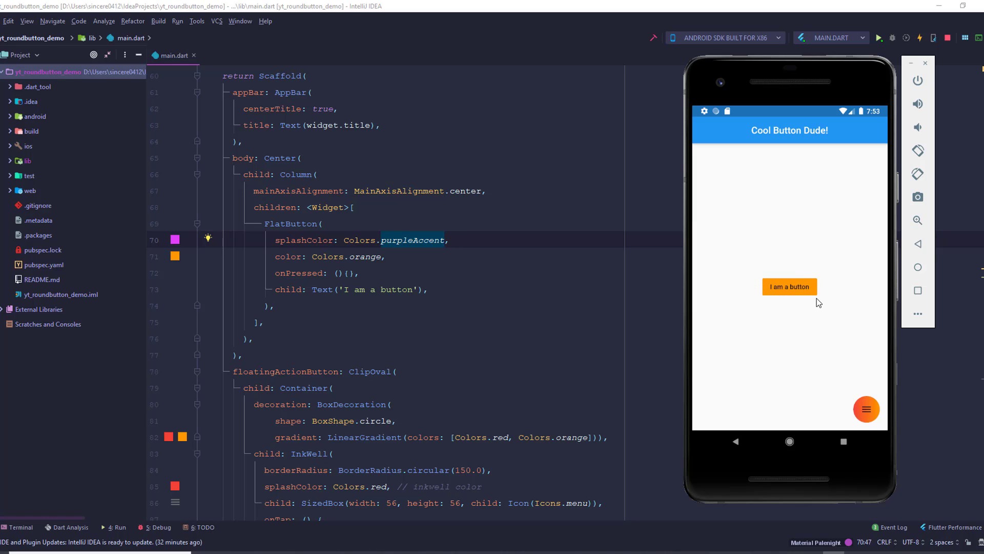
pyautogui.moveTo(772, 293)
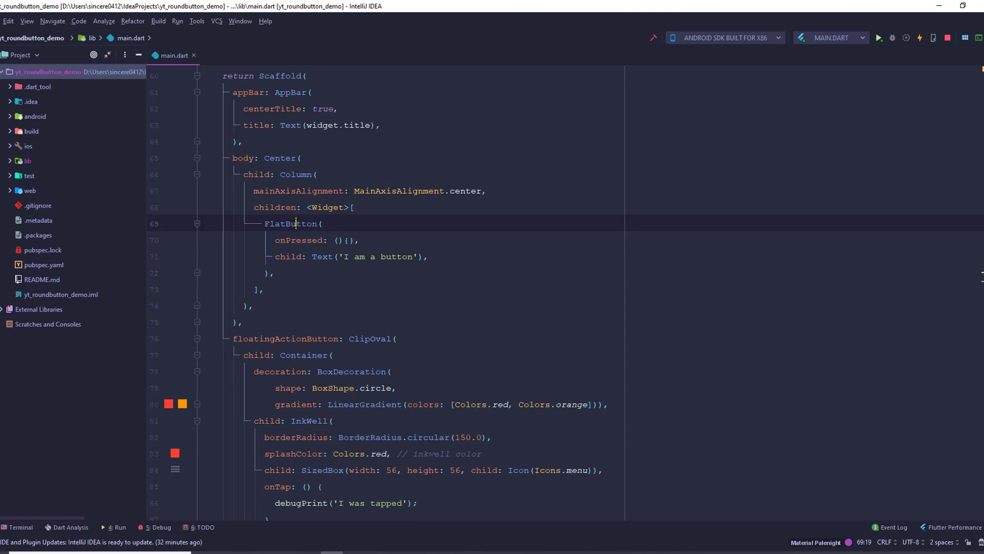
# Wrap the FlatButton in a Container with decoration: BoxDecoration(gradient: LinearGradient(...)).
pyautogui.click(208, 221)
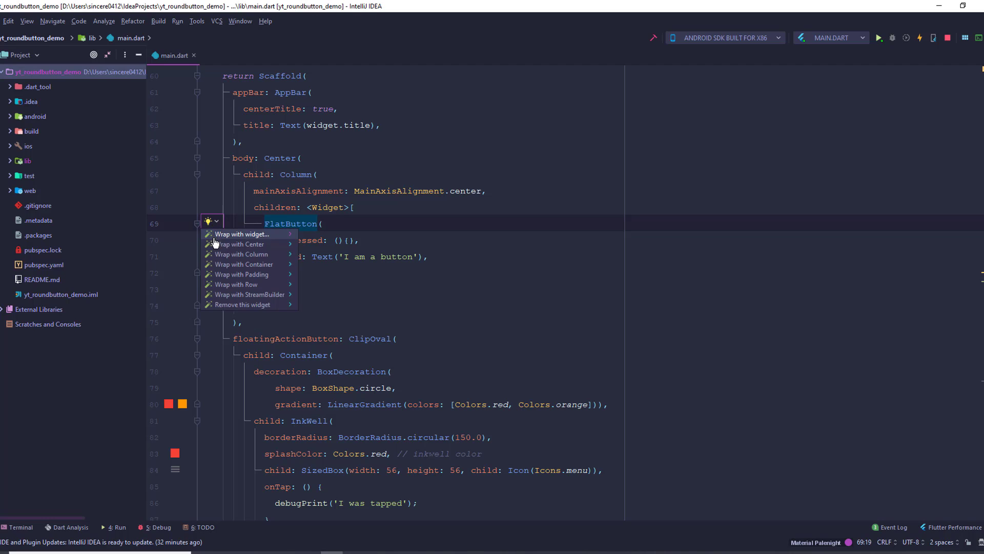
pyautogui.click(243, 265)
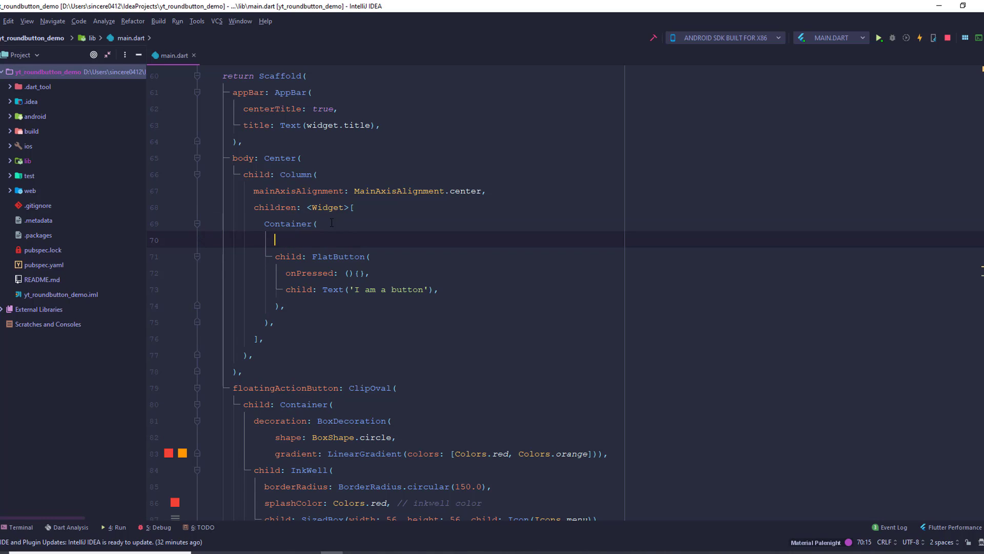
pyautogui.write('decoration: B,')
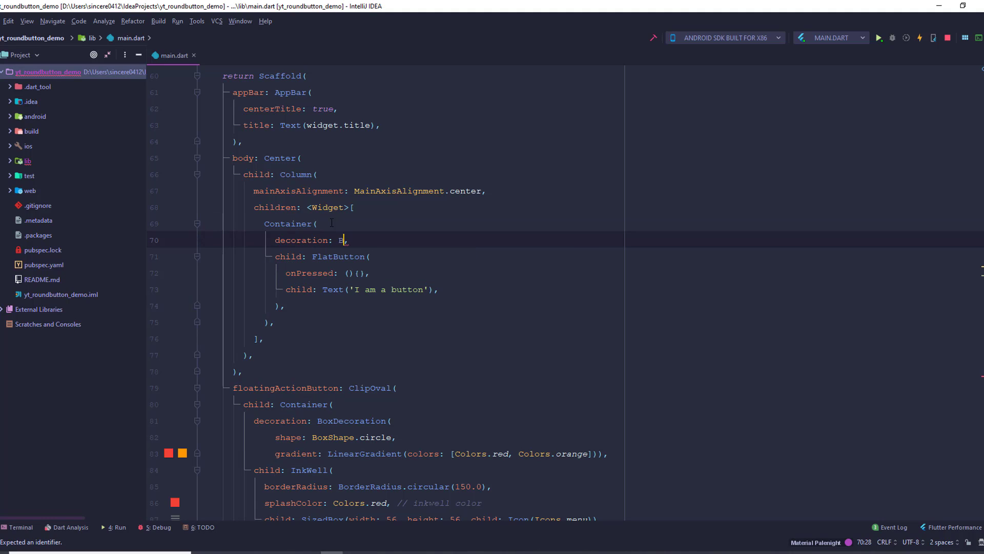
pyautogui.write('oxDecoration(')
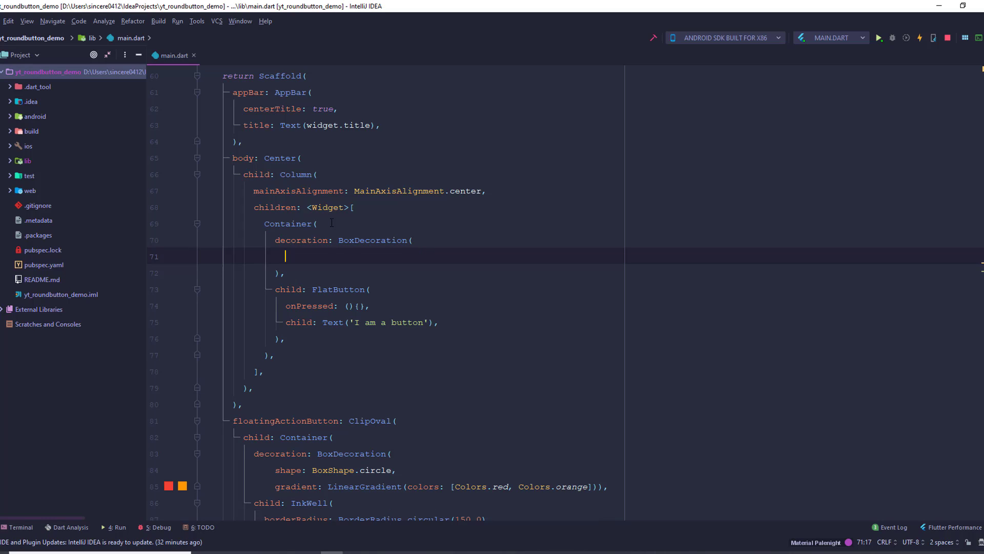
pyautogui.write('gradient:')
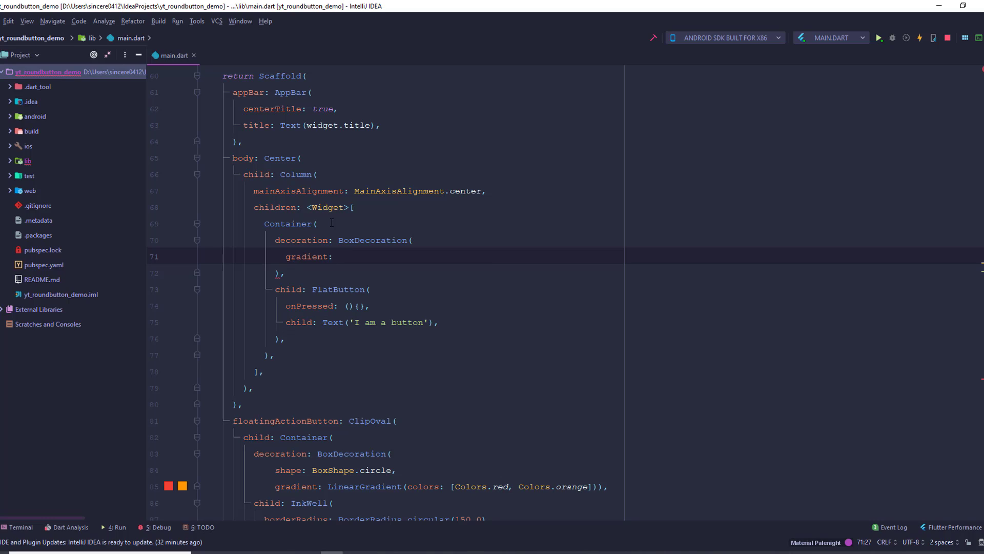
pyautogui.write('LinearGradient(')
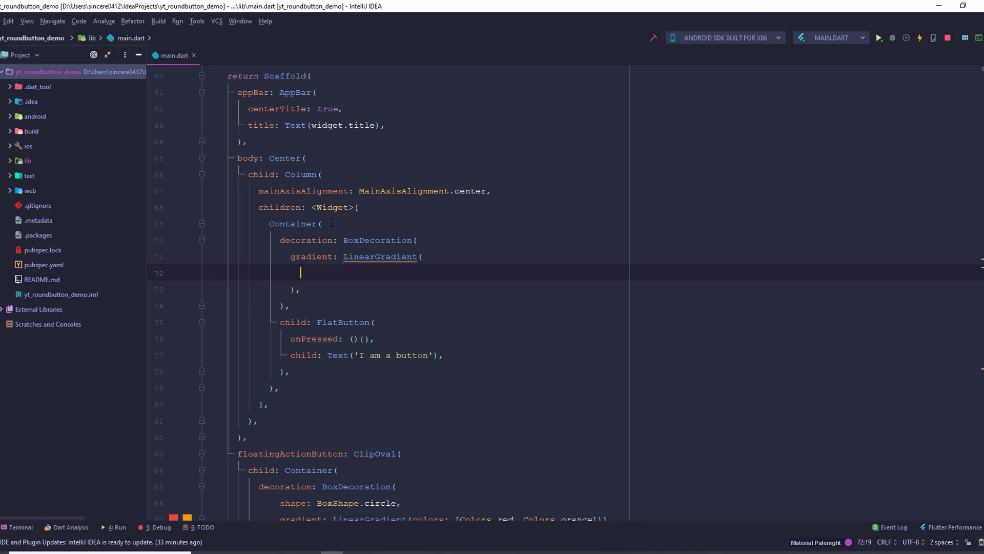
# Give the LinearGradient colors [Colors.pink, Colors.orange].
pyautogui.write('c')
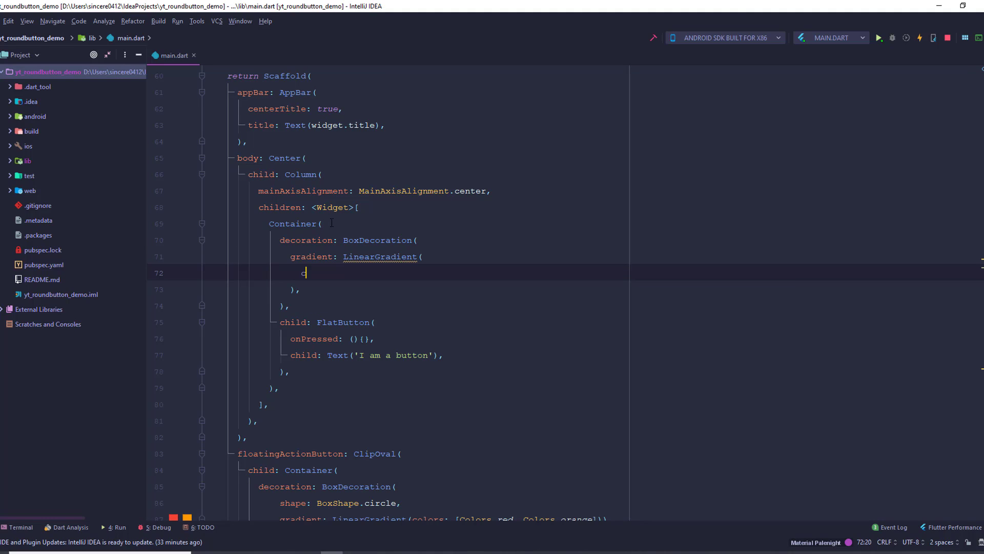
pyautogui.write('colors: []')
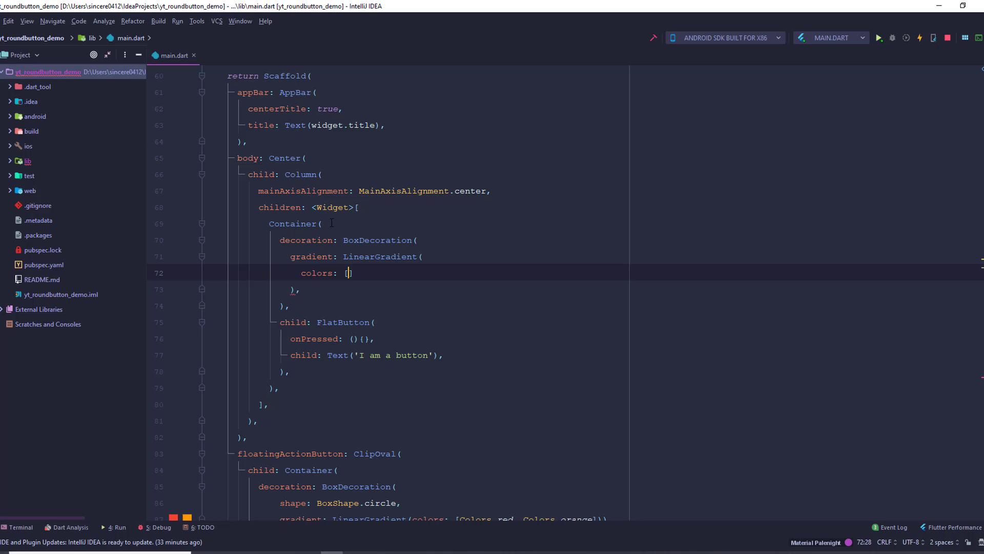
pyautogui.write("'")
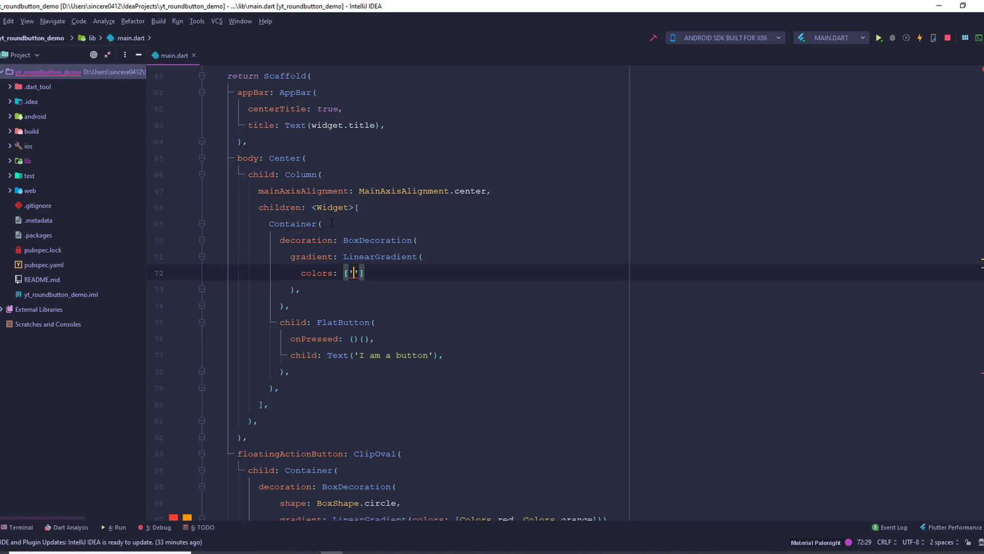
pyautogui.write('Colors.')
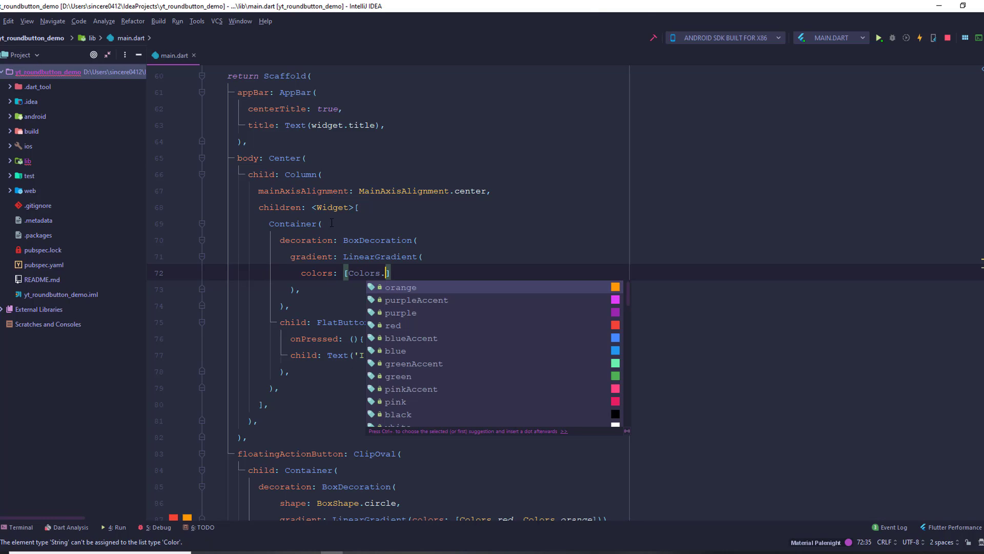
pyautogui.click(398, 413)
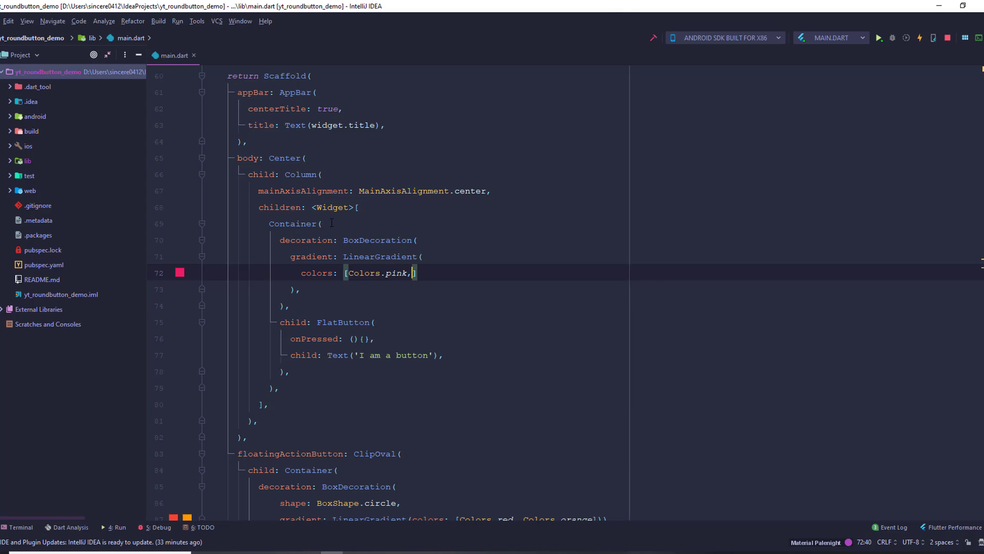
pyautogui.write('Colors.o')
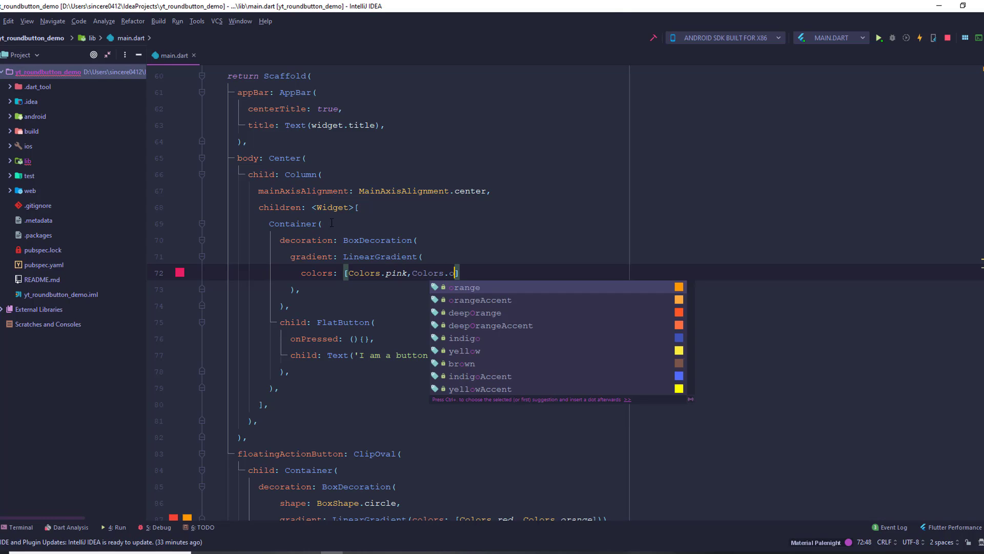
pyautogui.write('orange')
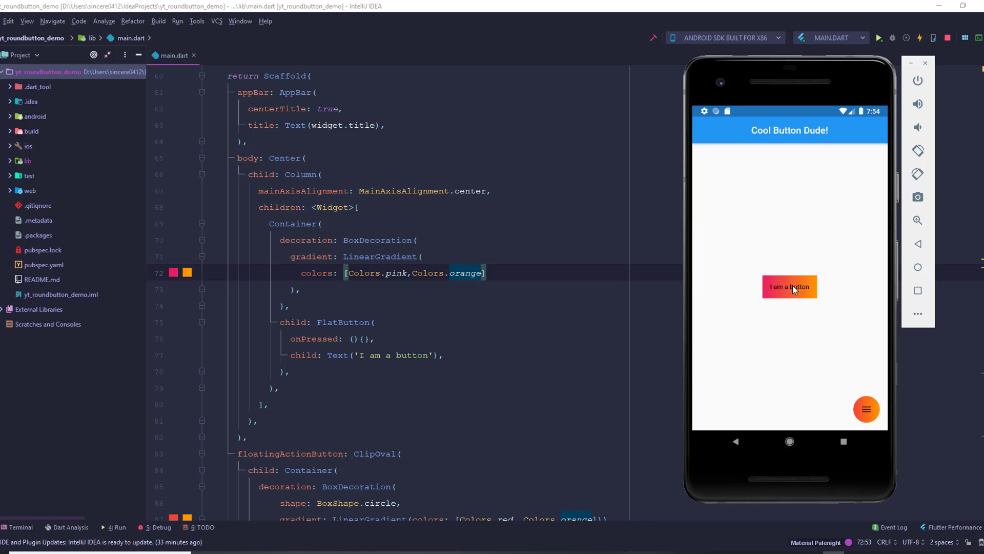
pyautogui.moveTo(785, 291)
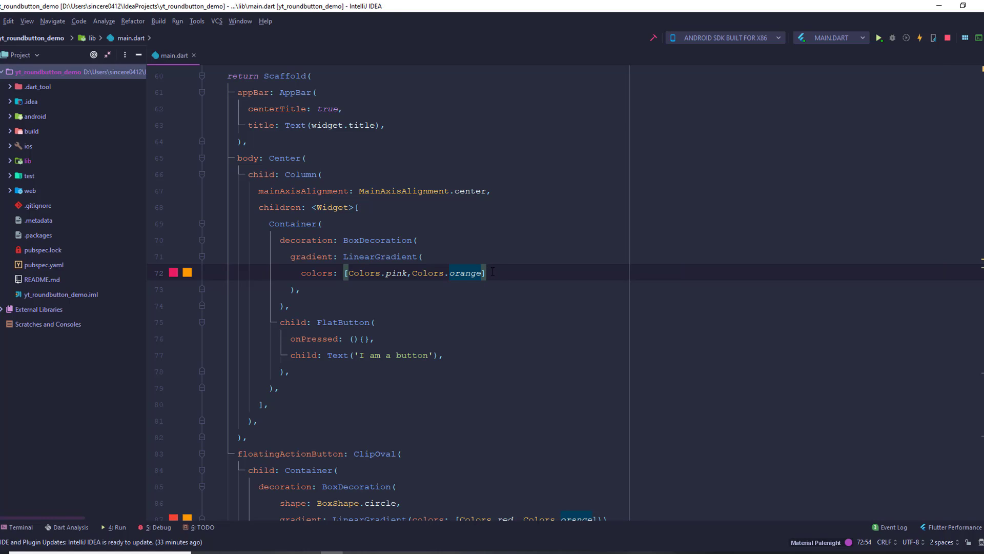
# Add borderRadius: BorderRadius.circular(30.0) to the BoxDecoration for pill-shaped ends.
pyautogui.click(412, 240)
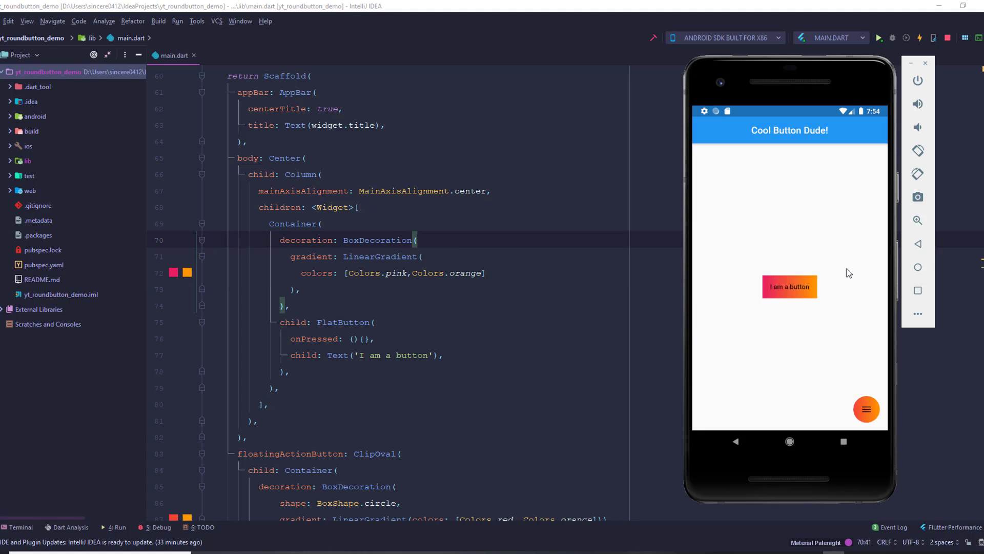
pyautogui.moveTo(652, 289)
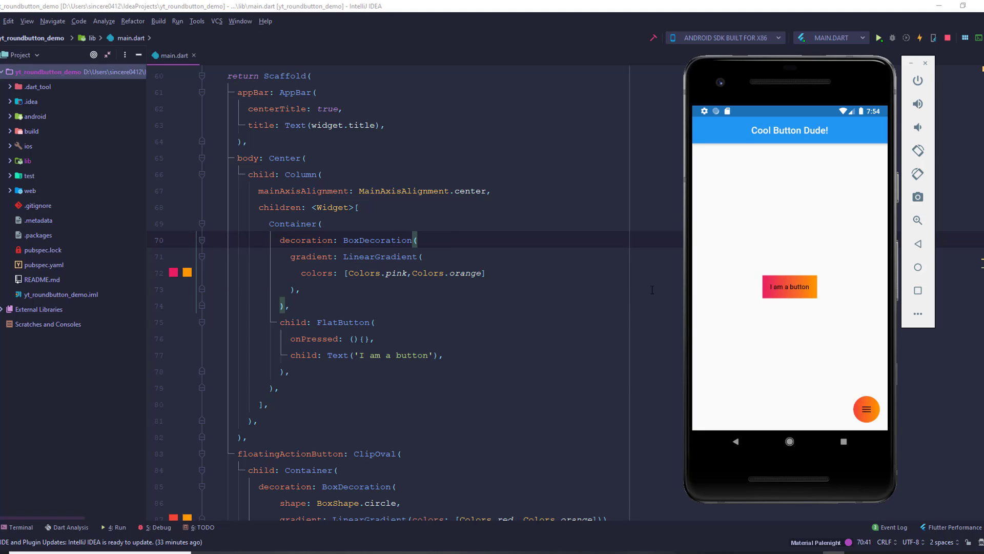
pyautogui.press('enter')
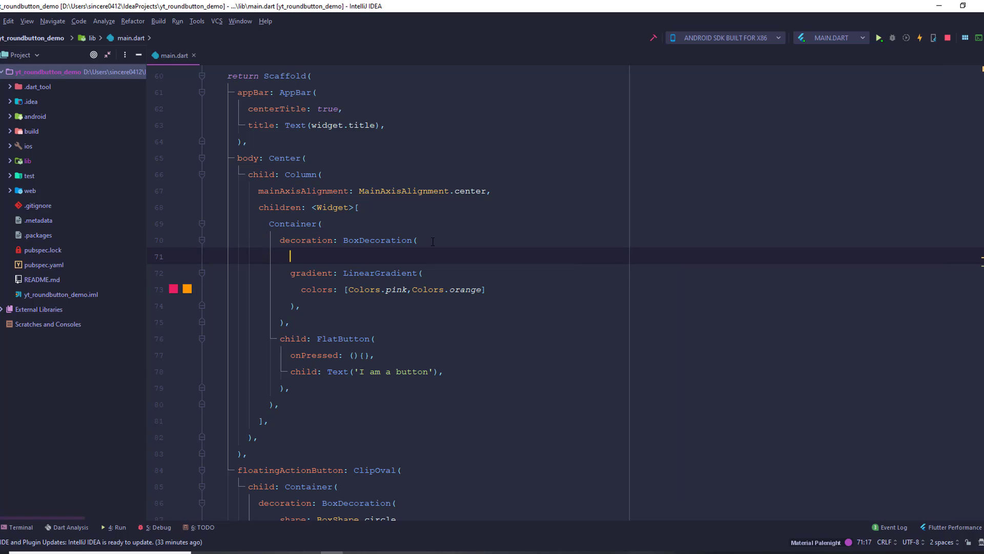
pyautogui.write('borderRadius: ,')
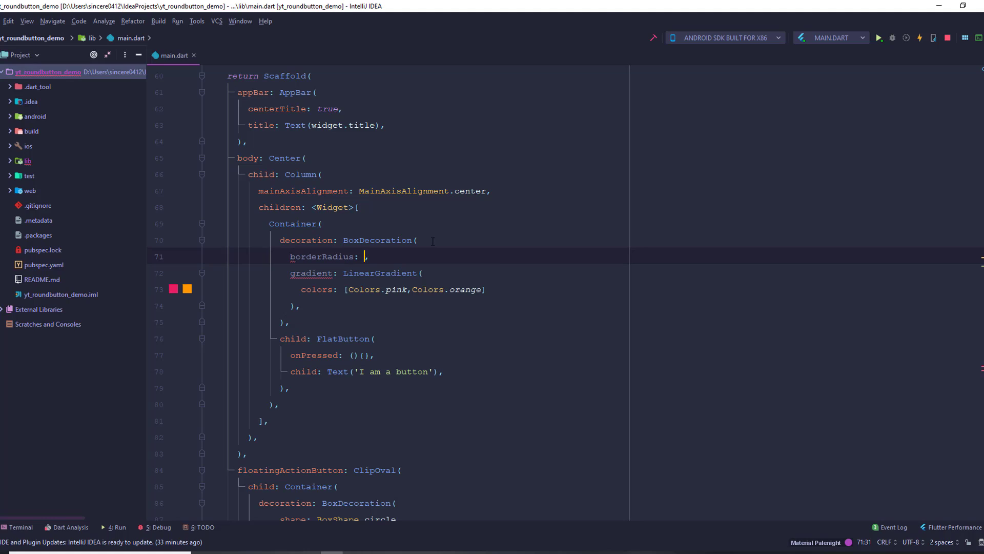
pyautogui.write('Border')
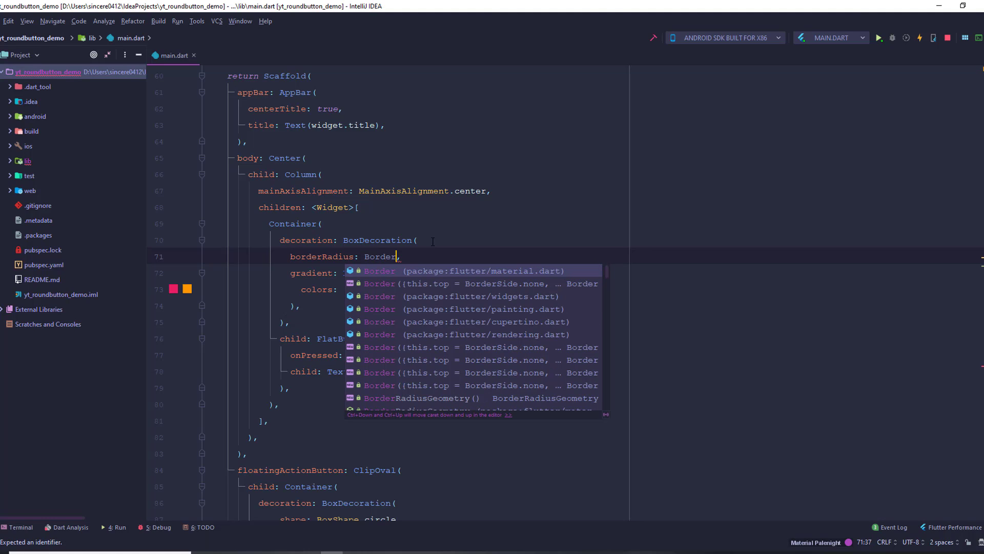
pyautogui.write('Raid')
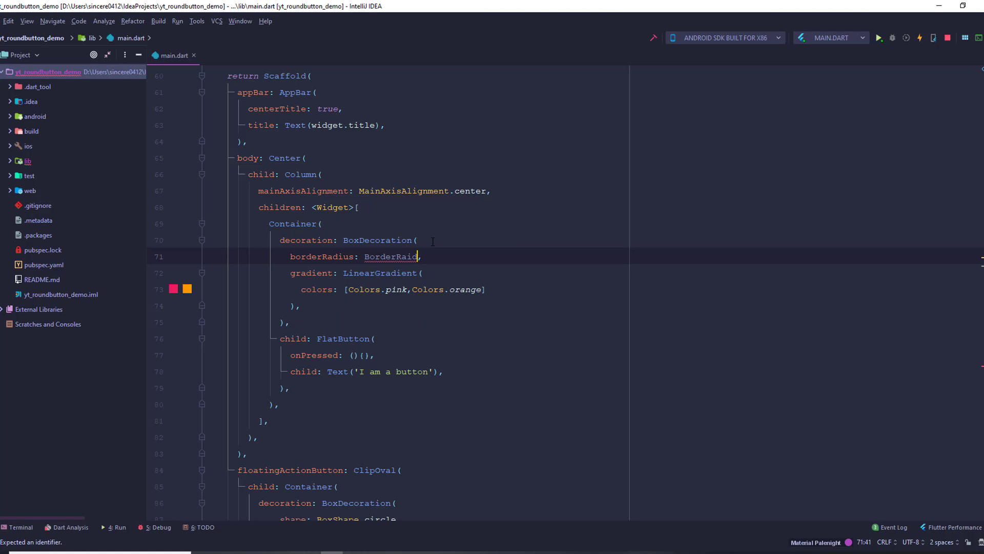
pyautogui.write('s.circular(radius')
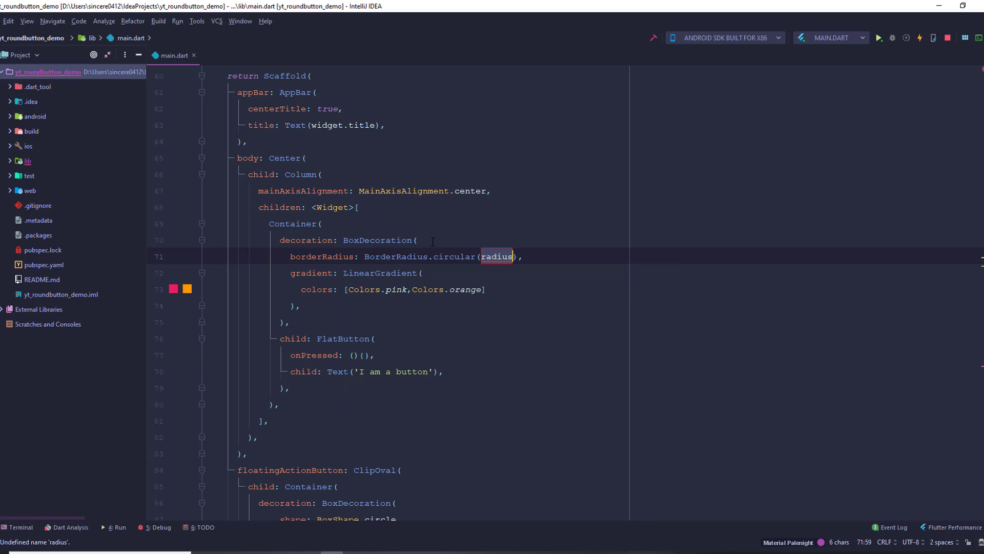
pyautogui.write('30.0')
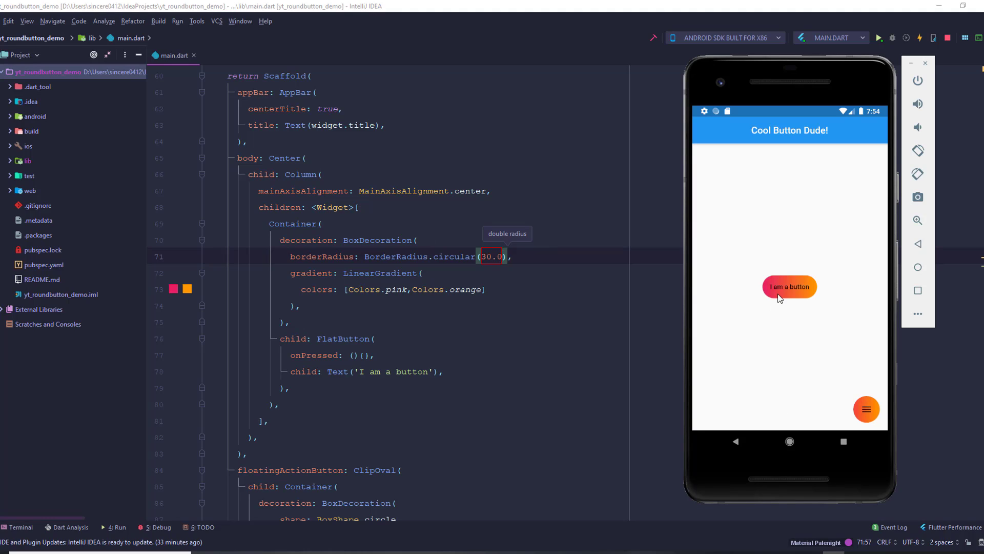
pyautogui.moveTo(798, 299)
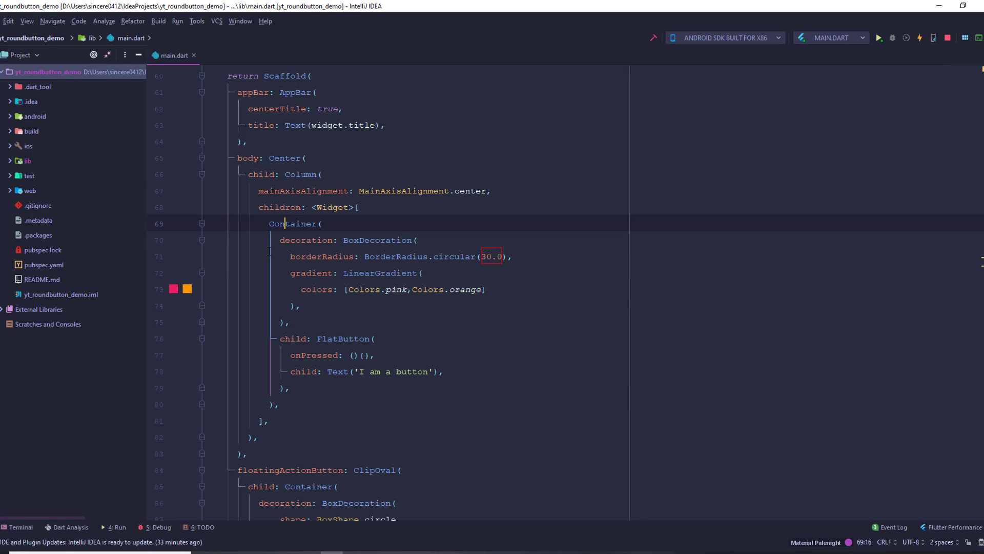
# Extract the gradient Container into a new widget named CoolButton via Flutter Outline's Extract widget.
pyautogui.doubleClick(292, 224)
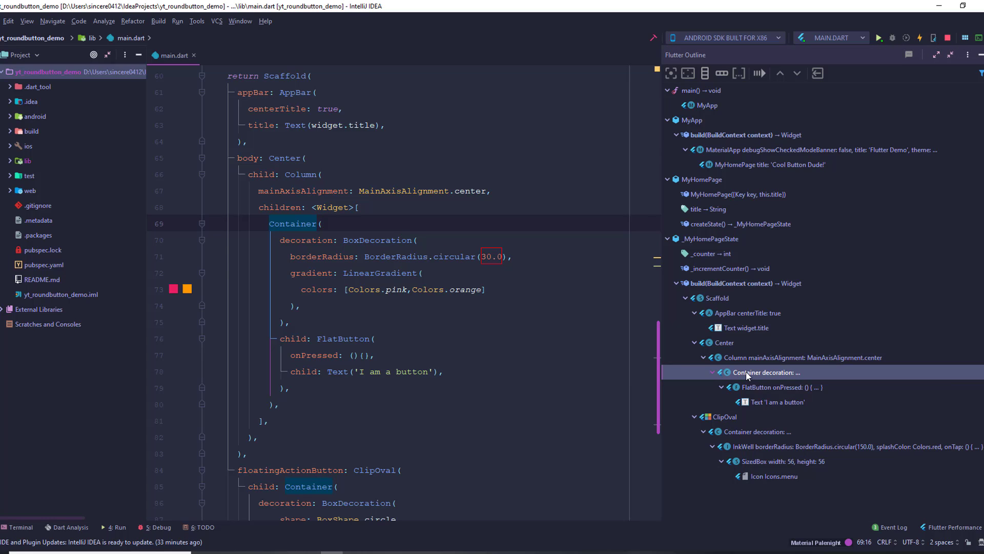
pyautogui.rightClick(765, 372)
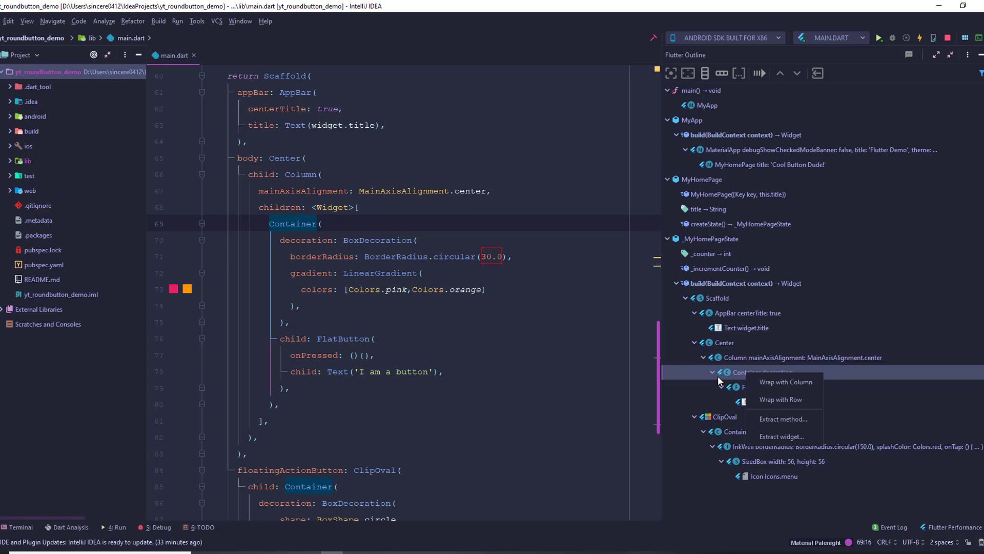
pyautogui.moveTo(782, 419)
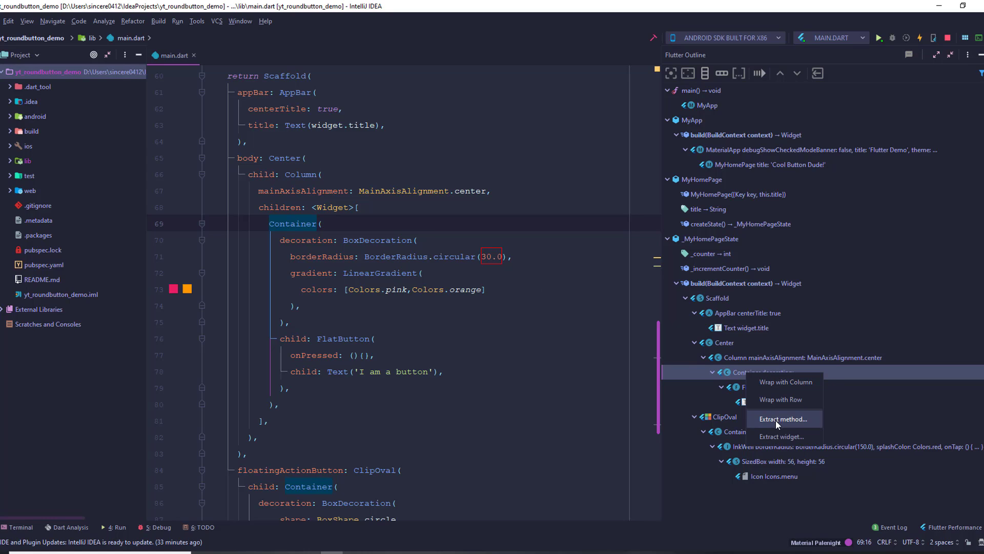
pyautogui.click(781, 436)
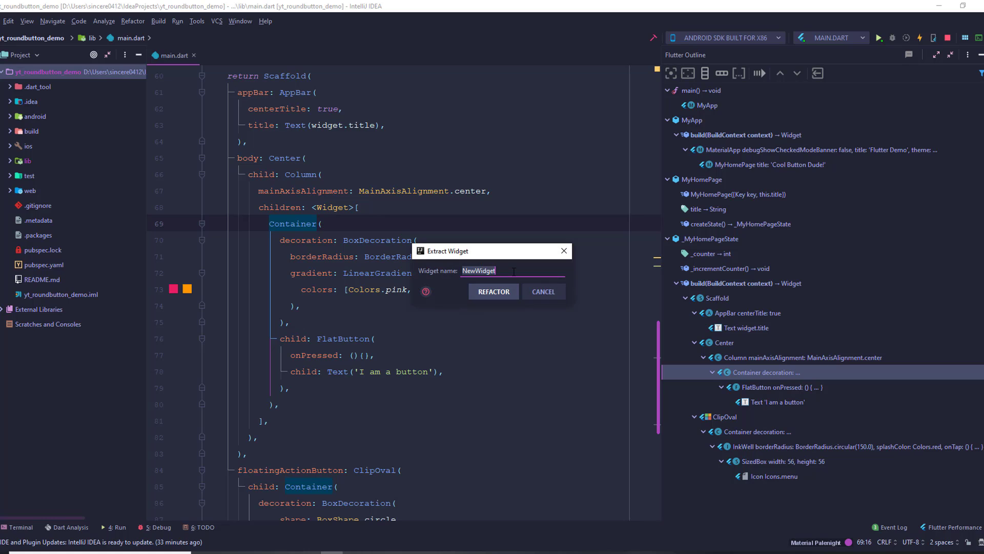
pyautogui.write('CoolButt')
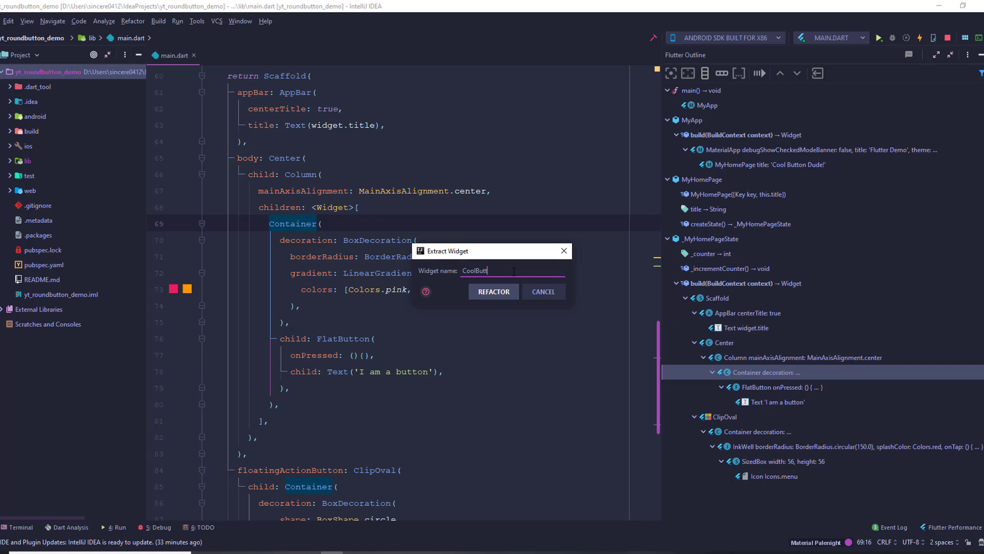
pyautogui.click(493, 291)
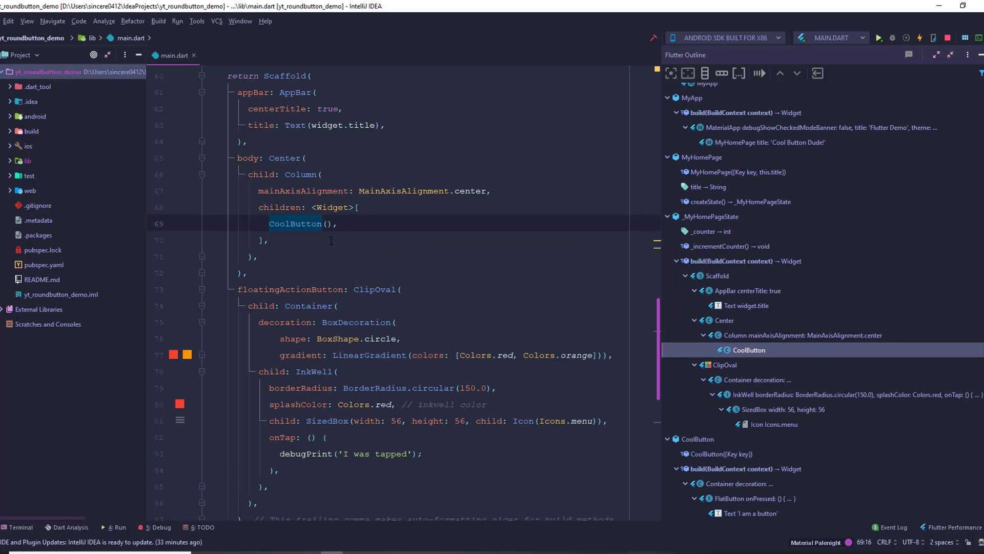
# Declare final Color color1 and color2 fields in the CoolButton class.
pyautogui.scroll(-3)
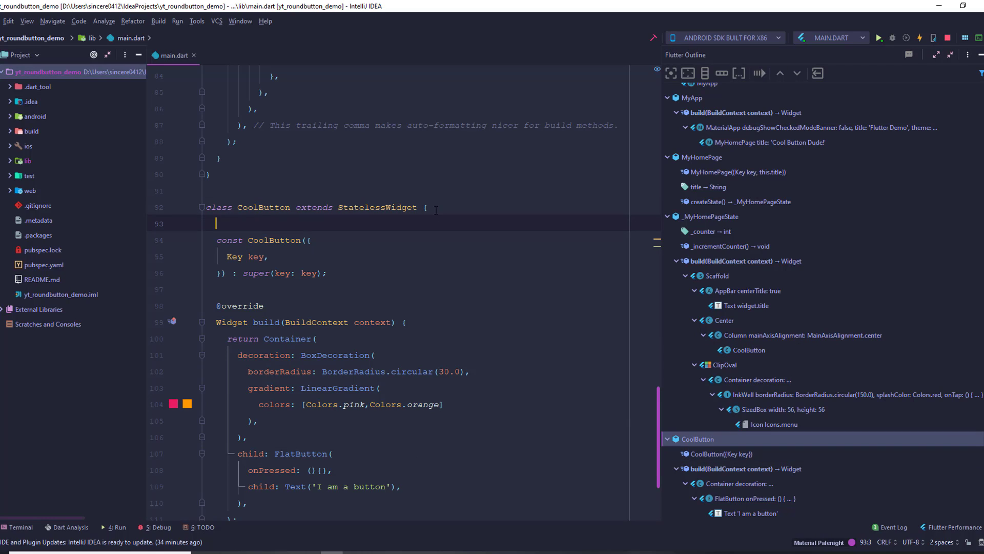
pyautogui.write('final Color')
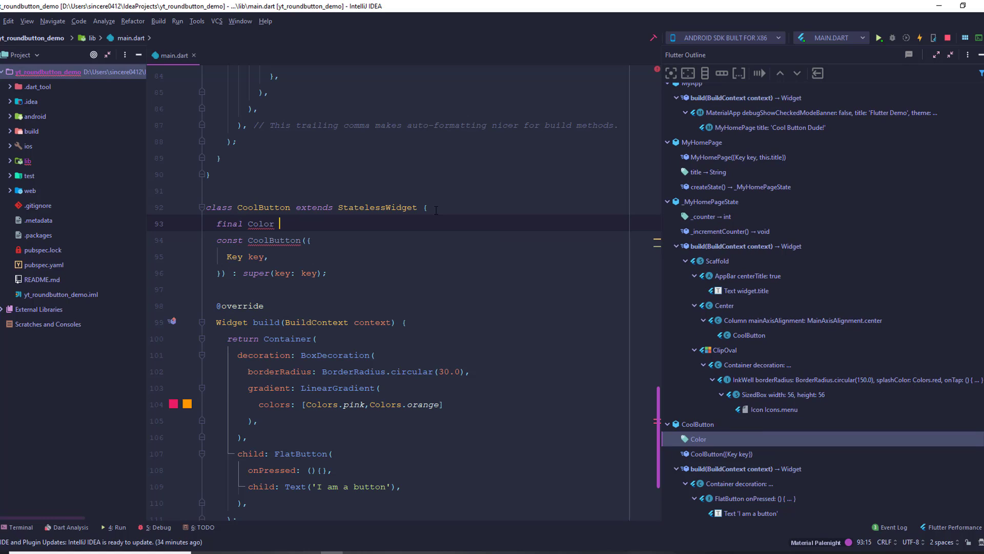
pyautogui.write('color1;')
pyautogui.write('final')
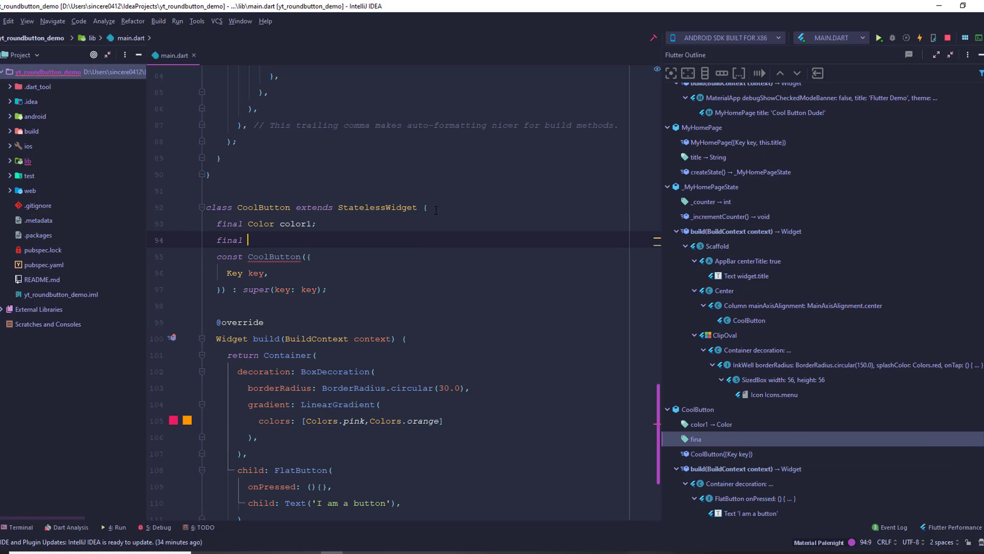
pyautogui.write('Color')
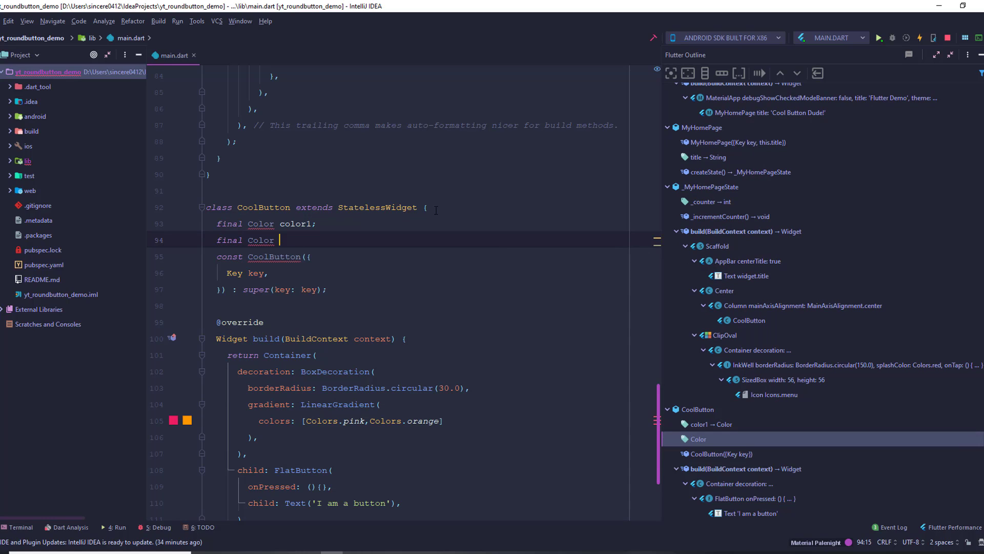
pyautogui.write('color')
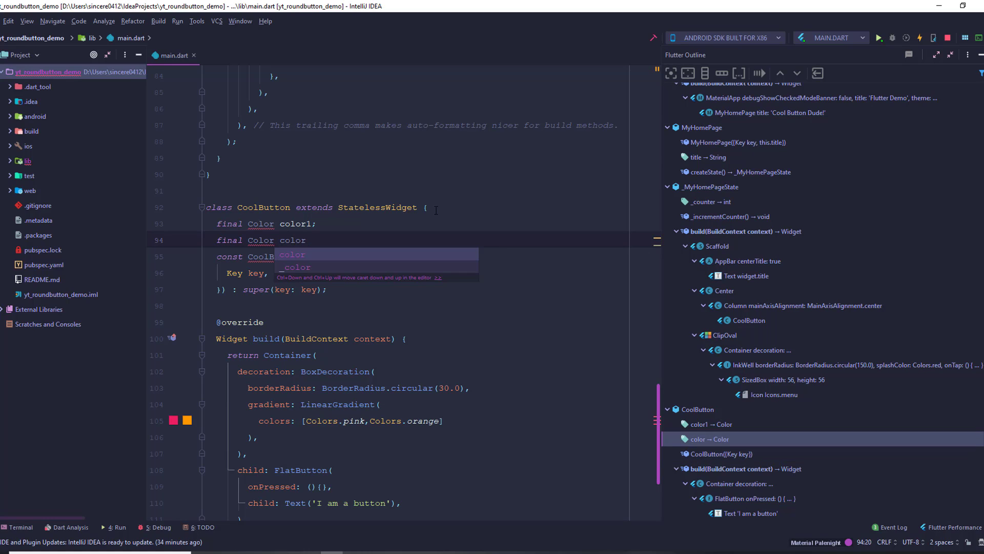
pyautogui.write('2;')
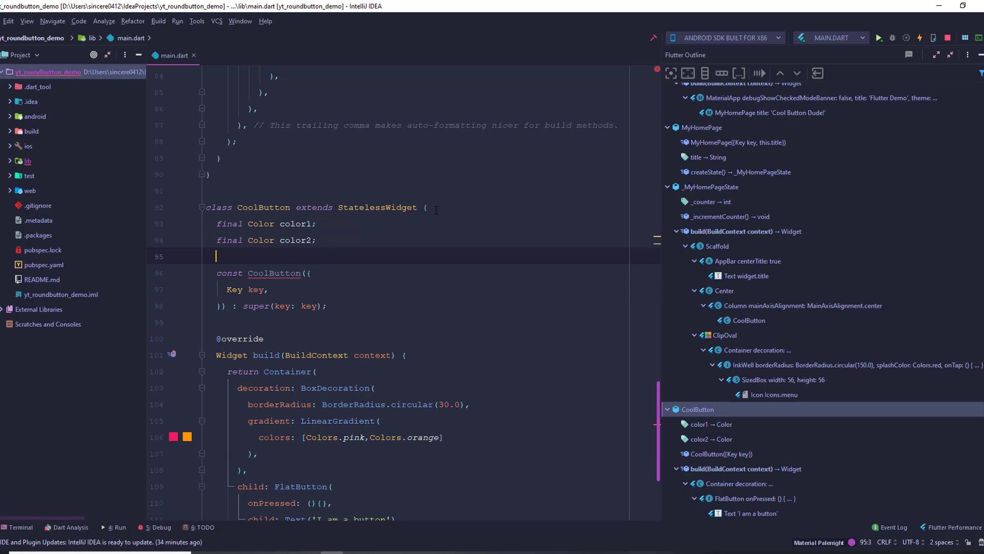
# Add the colours to the constructor and declare a final String text field.
pyautogui.click(270, 272)
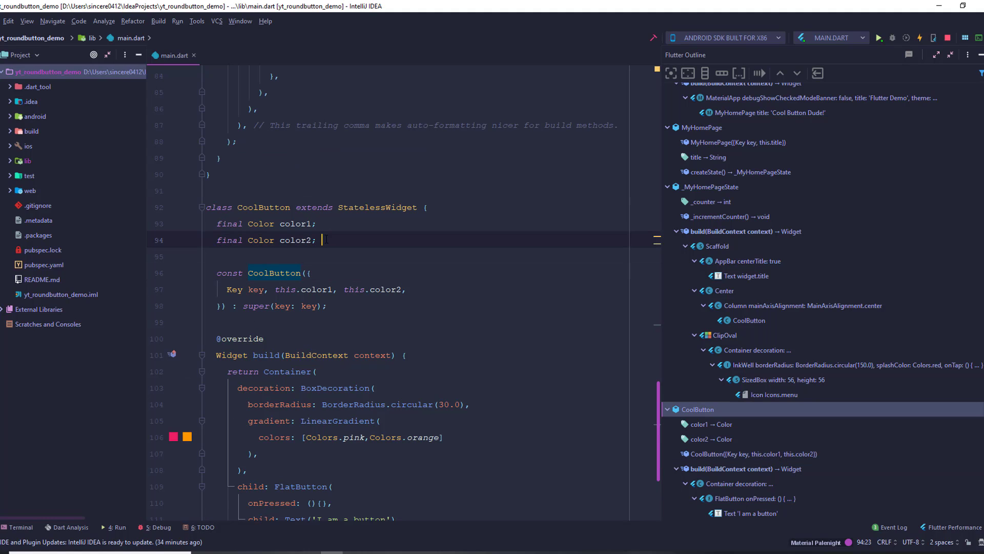
pyautogui.write('final')
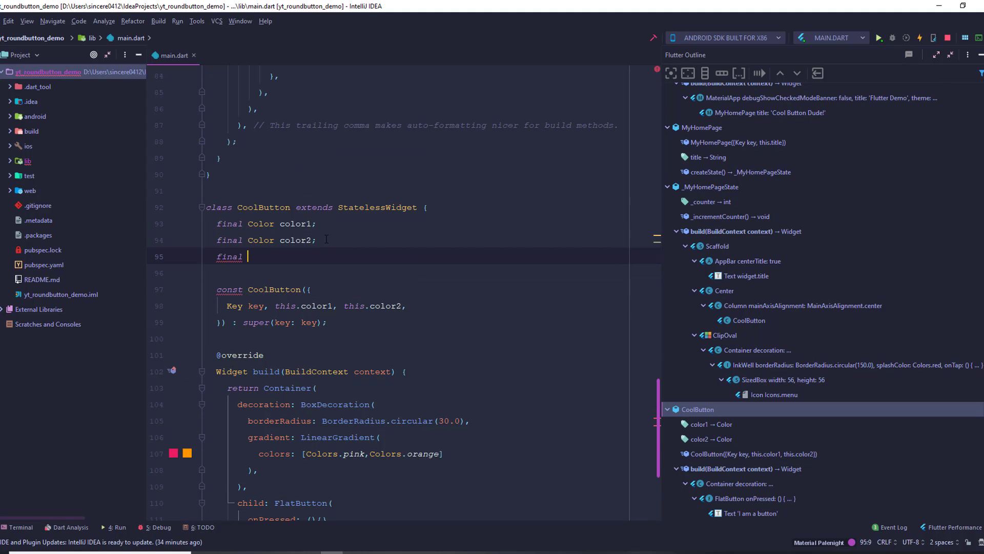
pyautogui.write('String text;')
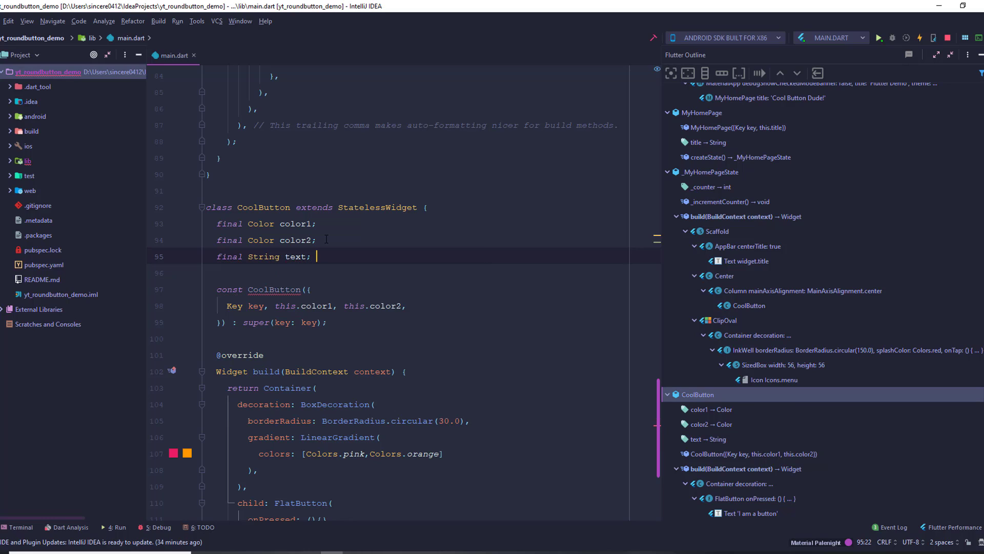
# Use Text(text) as the label and [color1, color2] as the gradient colours.
pyautogui.scroll(-3)
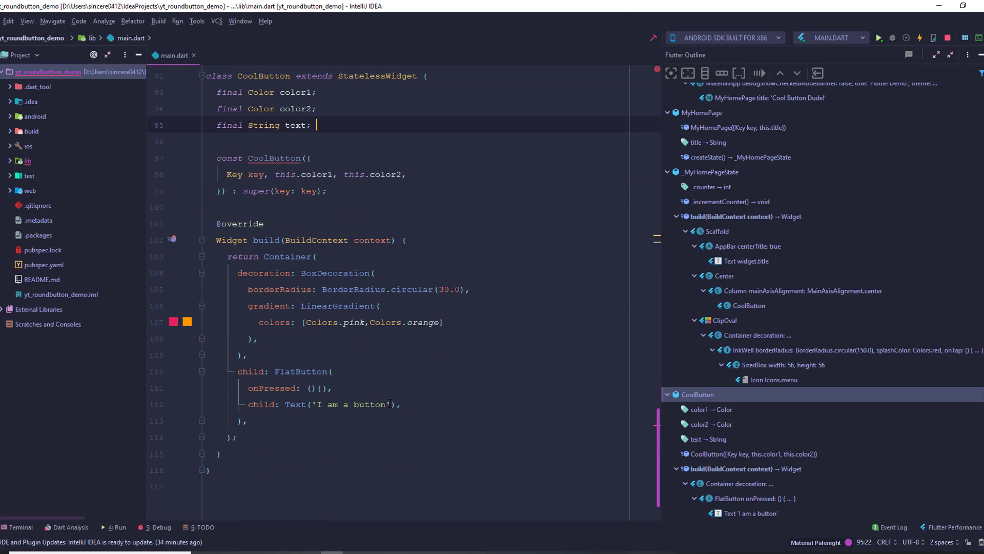
pyautogui.write('text')
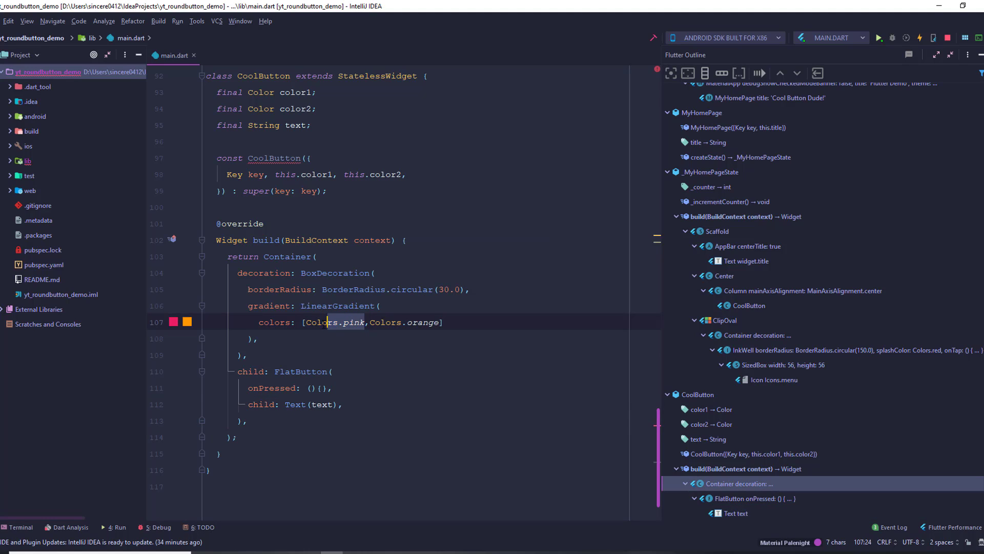
pyautogui.write('color')
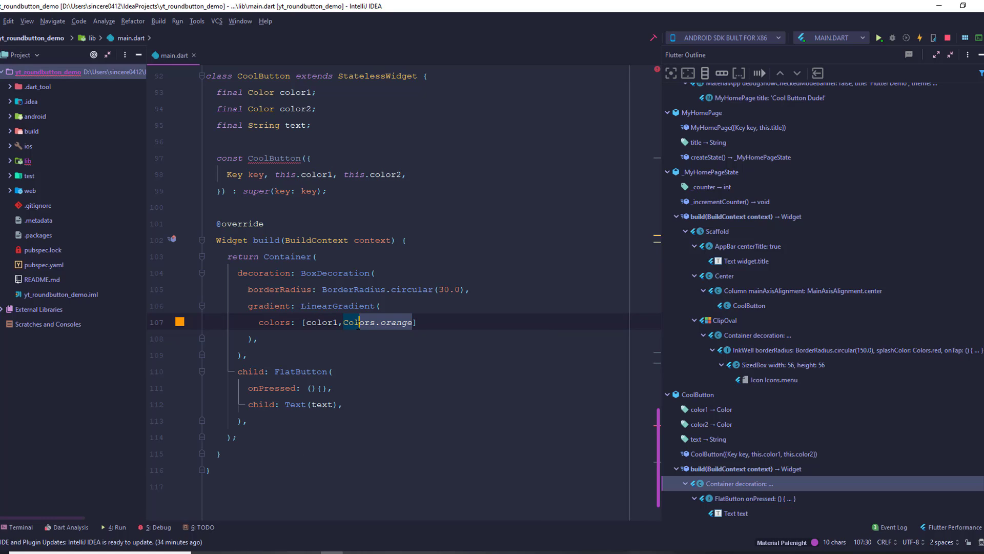
pyautogui.press('Delete')
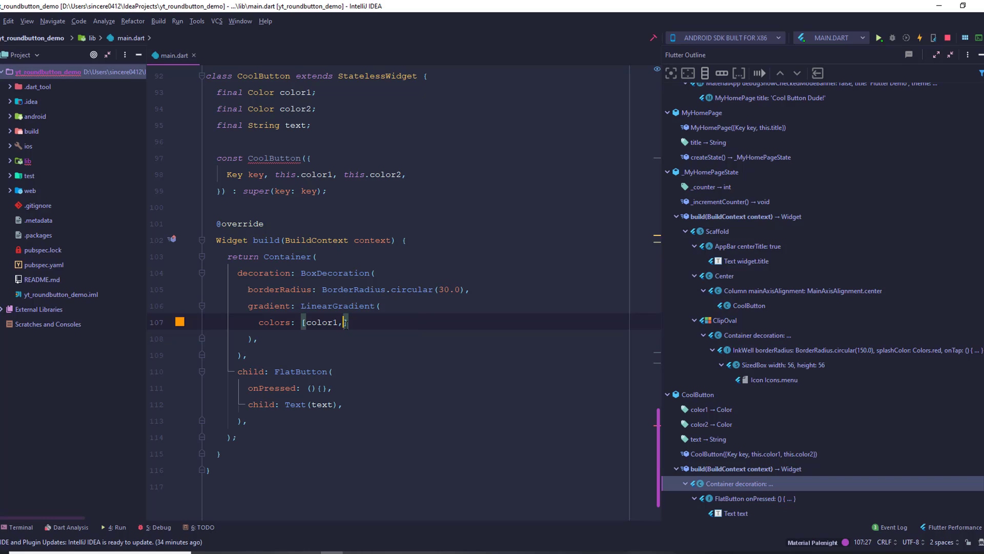
pyautogui.write('c')
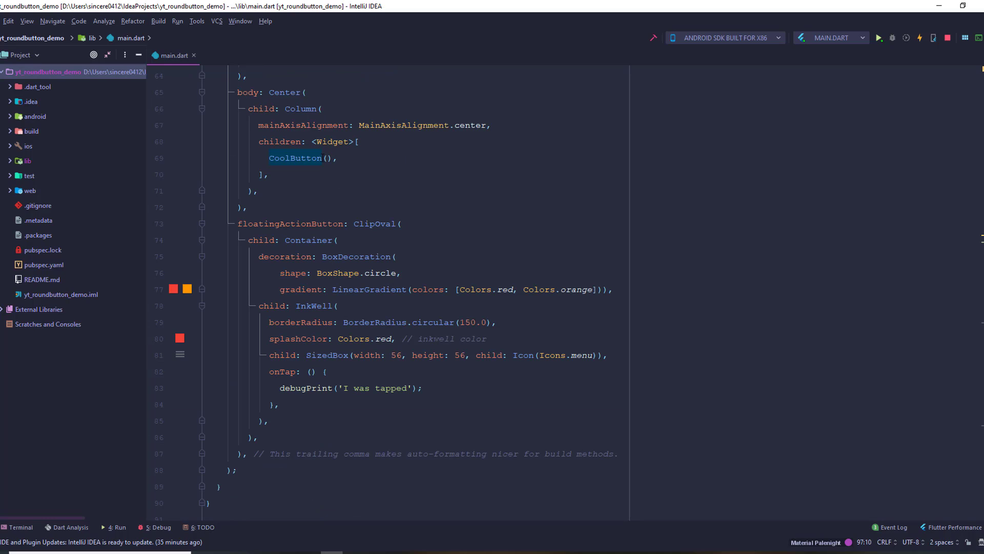
# Add this.text to the constructor and delete the Key key parameter.
pyautogui.scroll(-3)
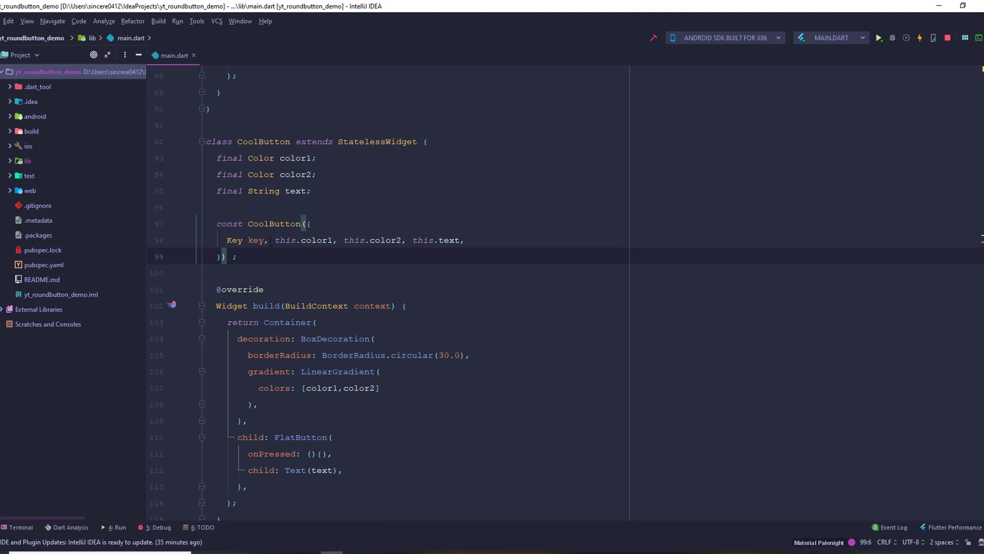
pyautogui.press('Backspace')
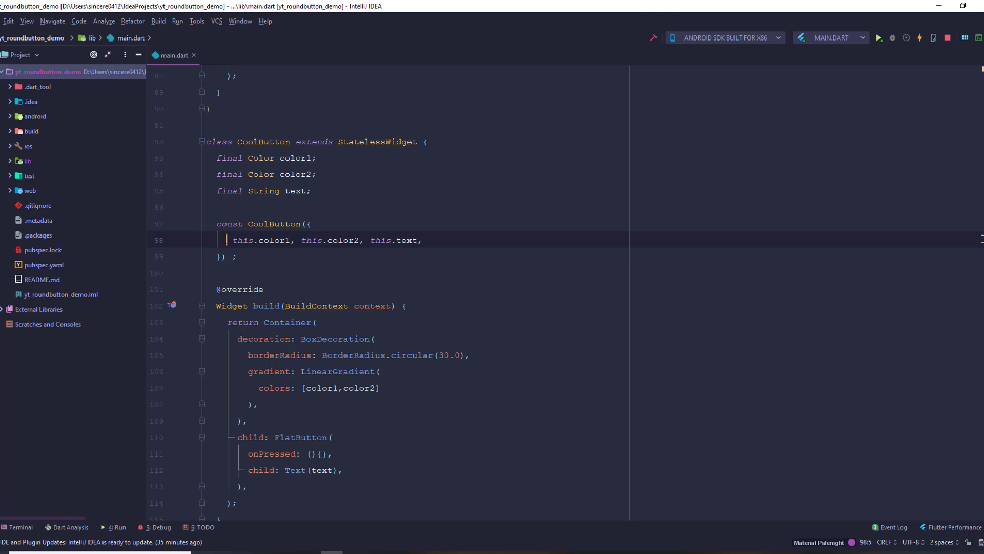
pyautogui.click(231, 257)
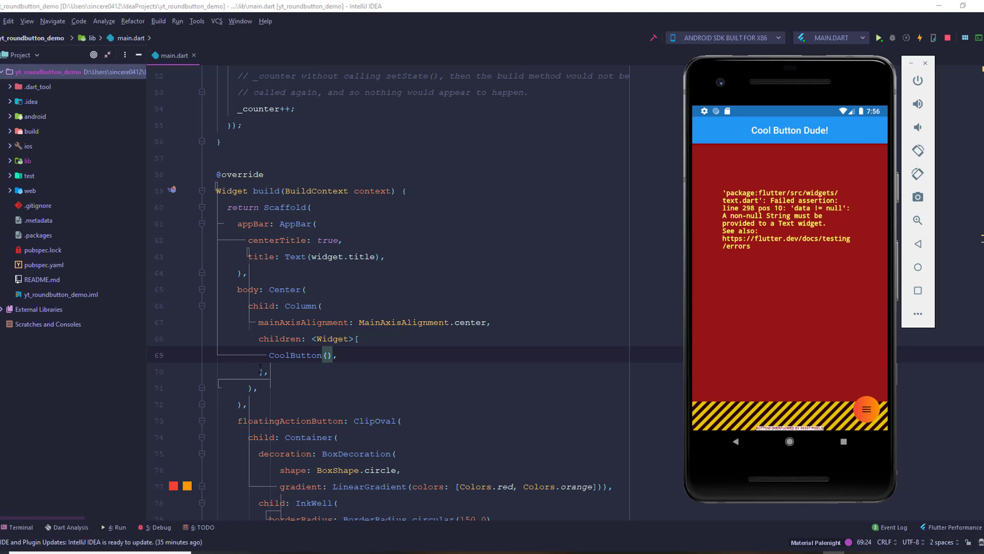
# Pass color1: Colors.orange and color2: Colors.pink to the CoolButton call.
pyautogui.scroll(-3)
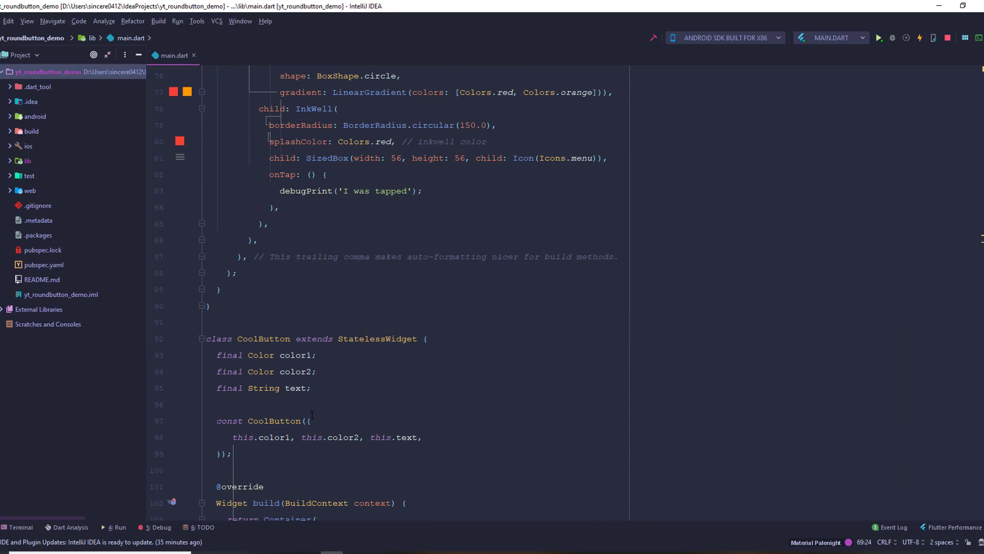
pyautogui.scroll(-3)
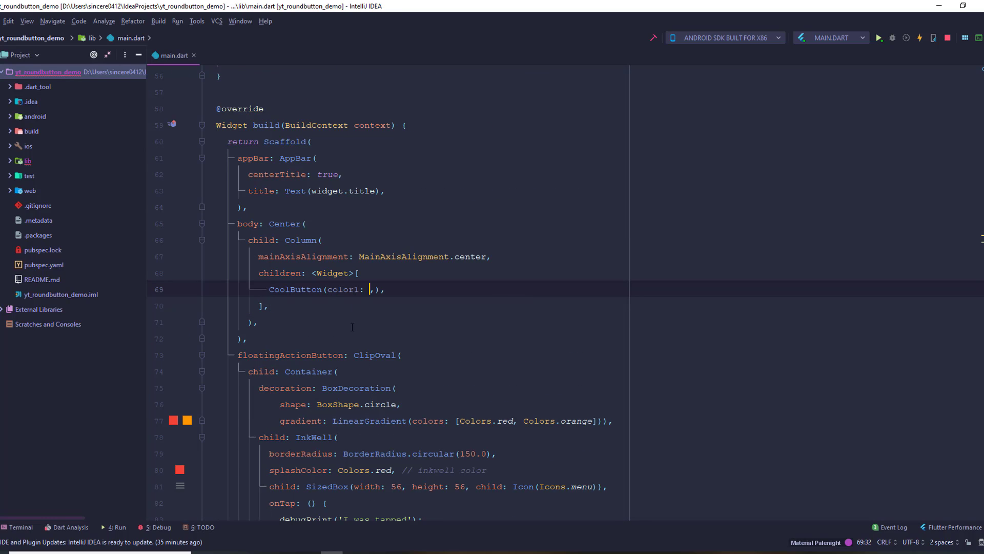
pyautogui.write('Colors.')
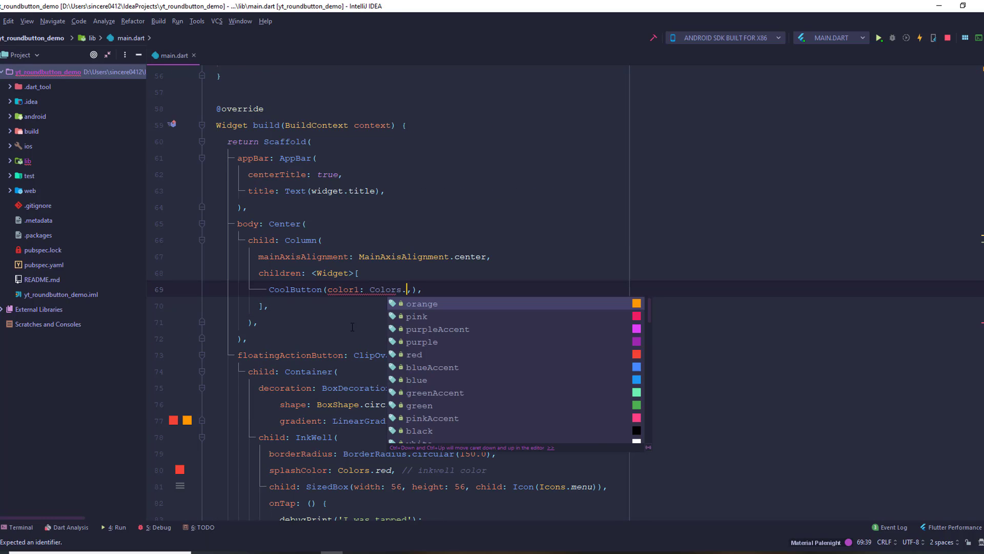
pyautogui.click(421, 303)
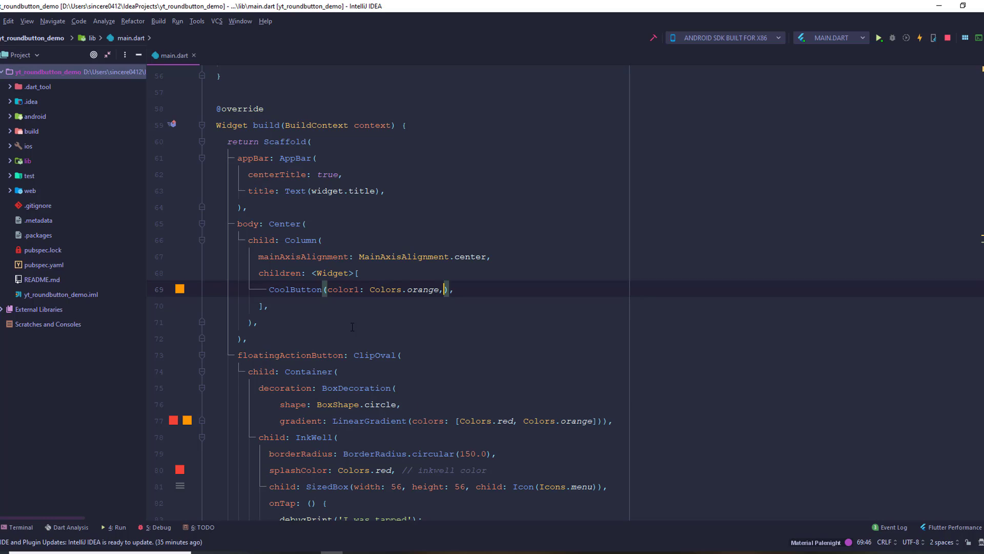
pyautogui.write('color2: Colors,')
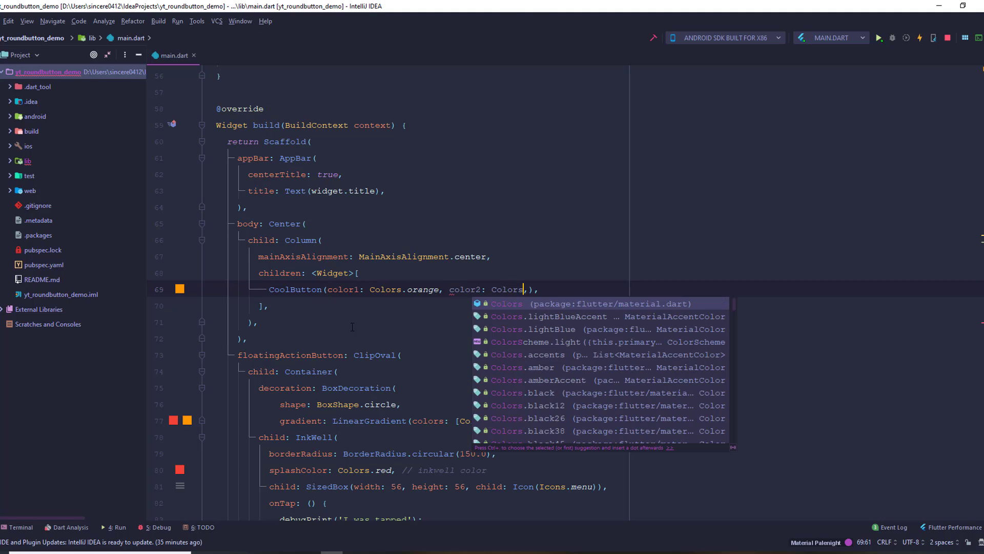
pyautogui.write('pink, text:')
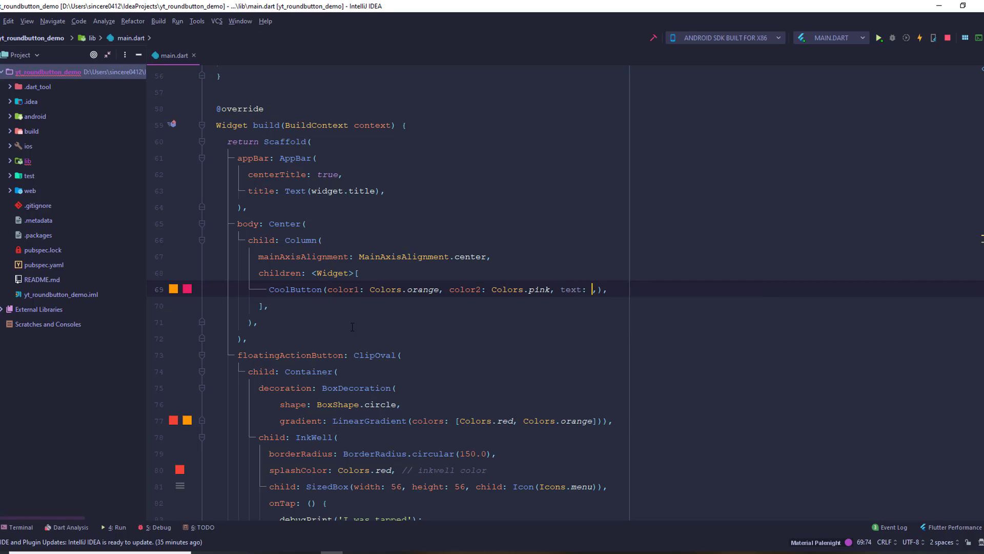
# Set the CoolButton text to 'Hello World' and hot reload to show it.
pyautogui.write("'")
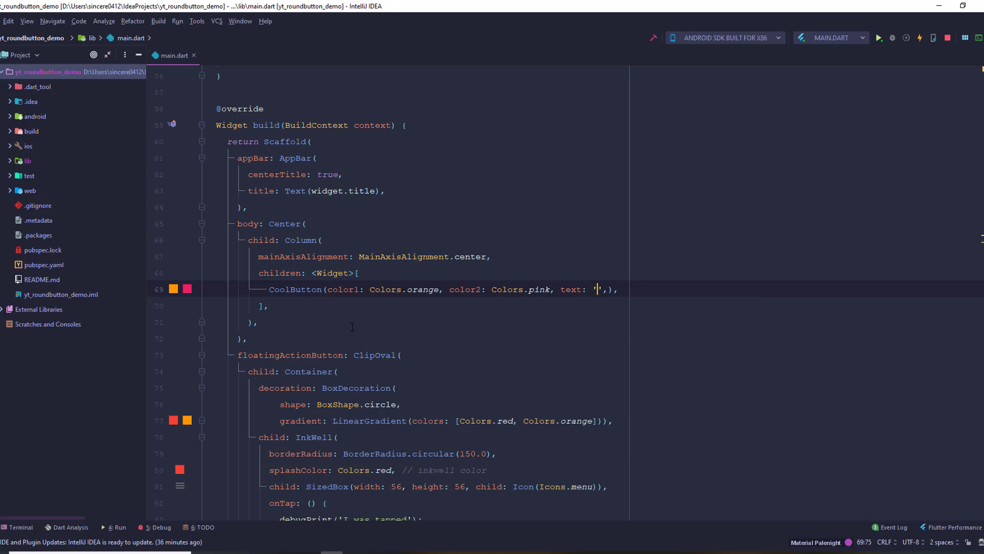
pyautogui.write('Hello Wor')
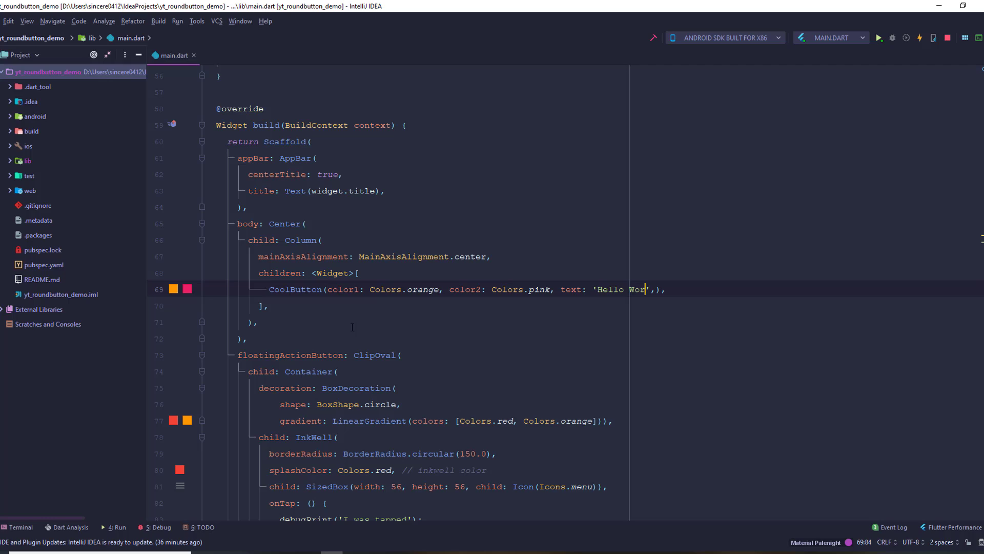
pyautogui.write('ld')
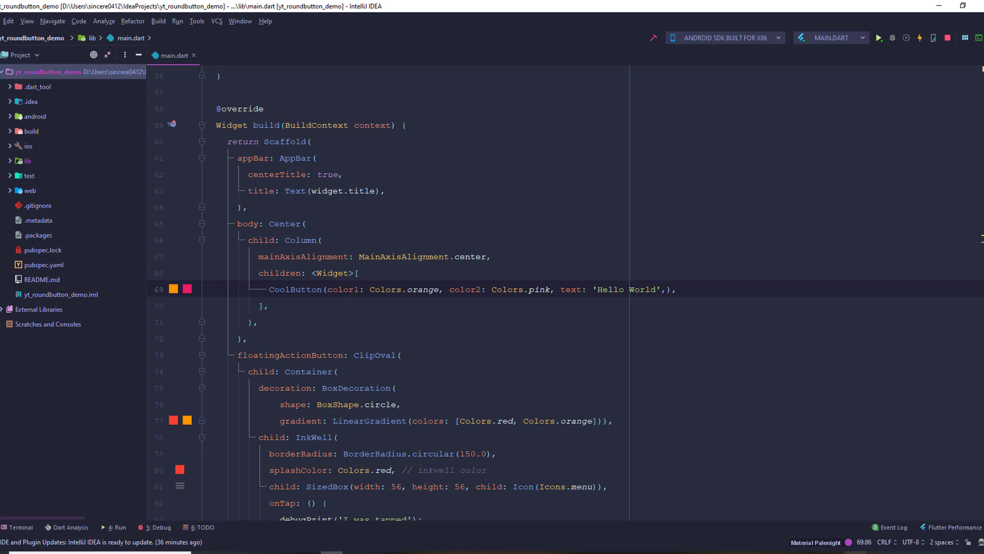
pyautogui.click(918, 38)
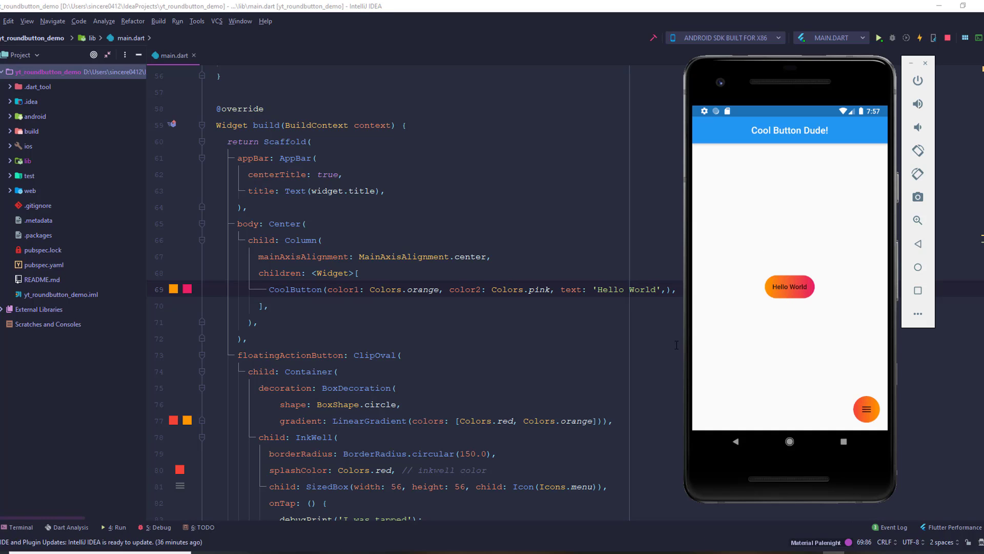
# Write CoolButton(color2: Colors.pink, color1: Colors.orange, text: 'second button') on a new line in the Column.
pyautogui.press('enter')
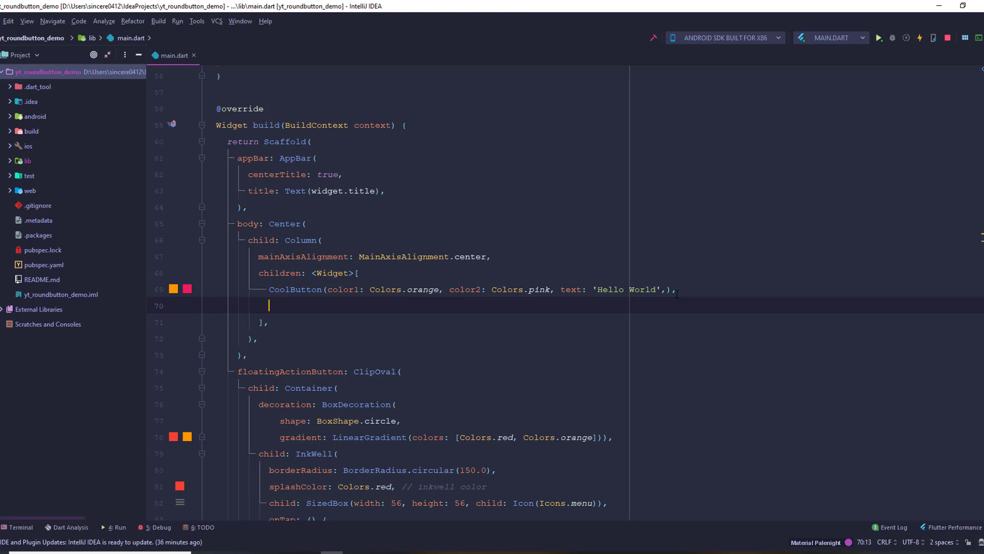
pyautogui.write('CoolButton(color2: Colors.pink,')
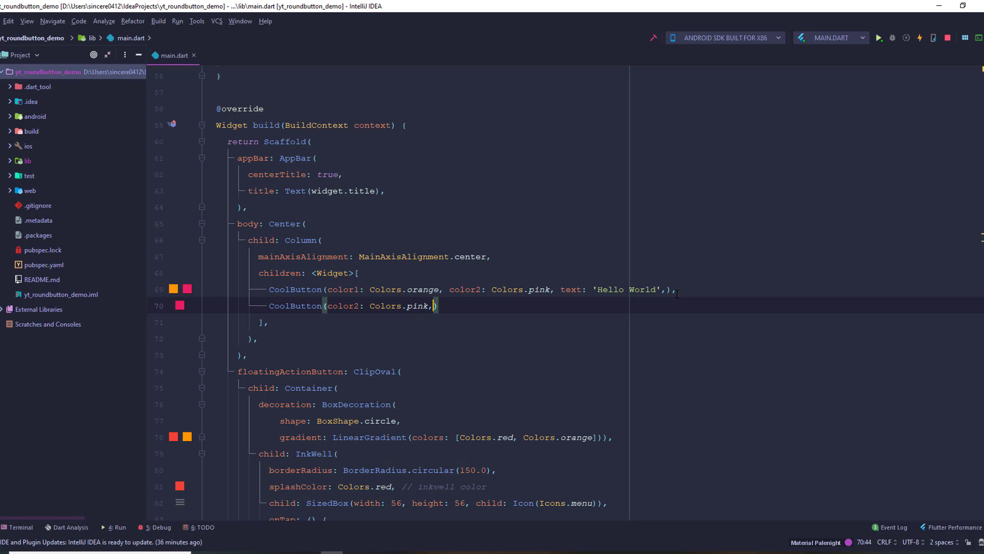
pyautogui.write("color1: Colors.orange, text: '',")
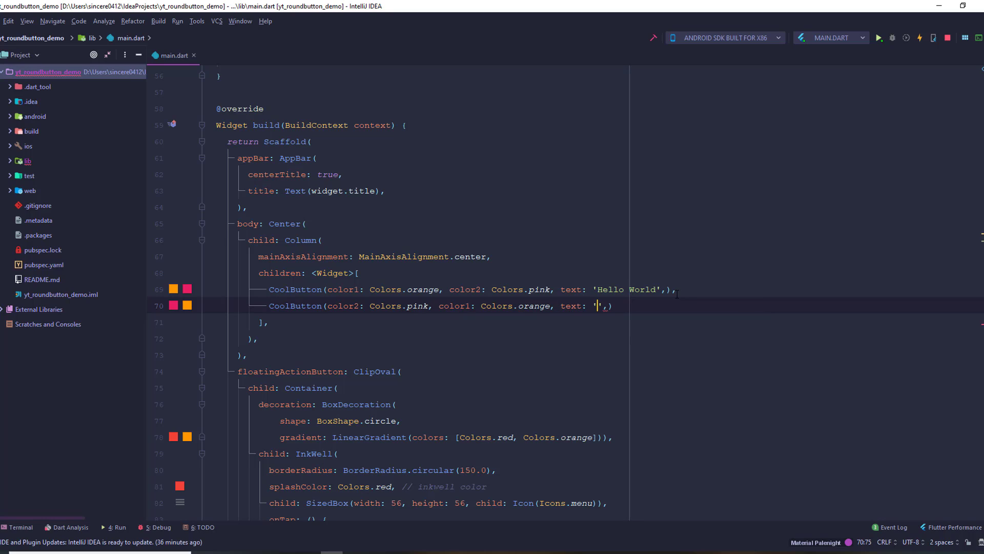
pyautogui.write('sc')
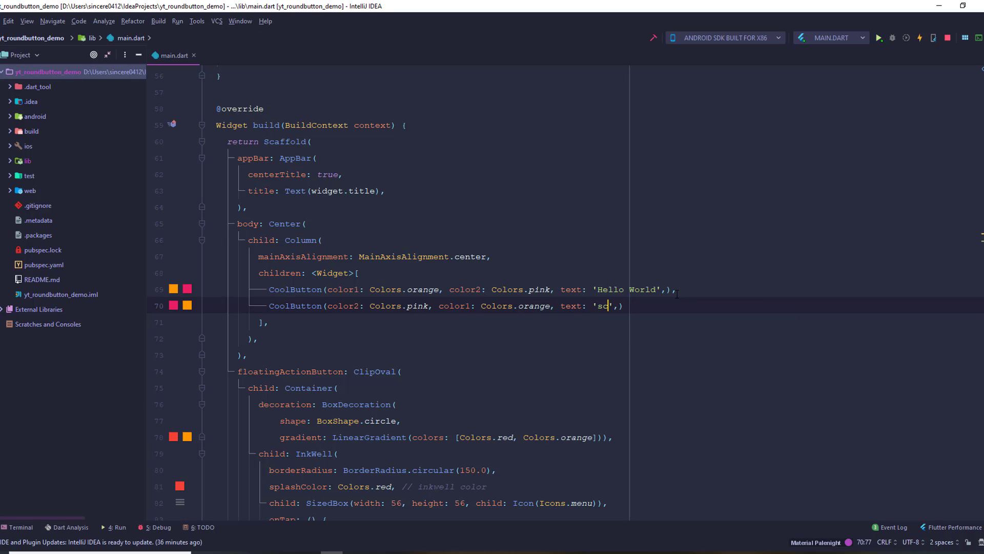
pyautogui.write('econd button')
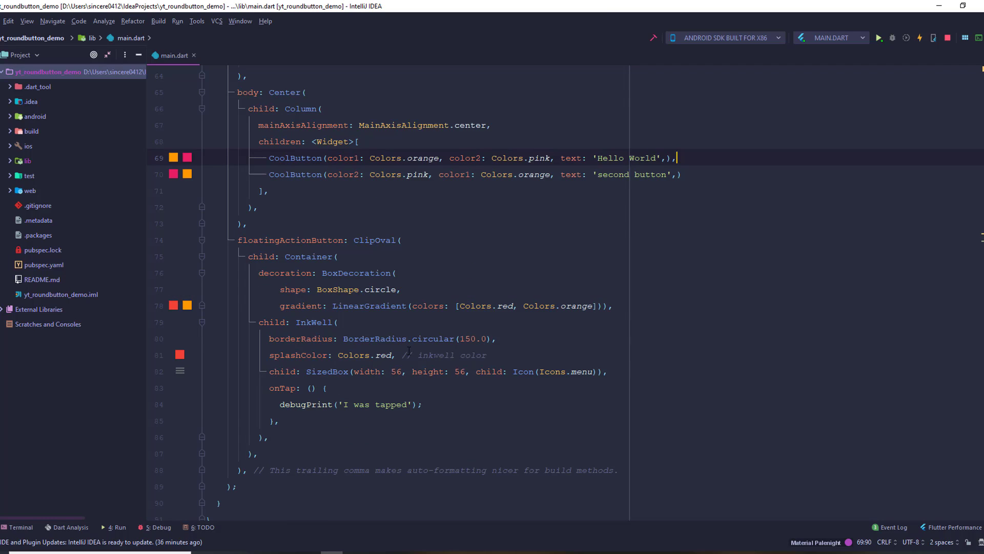
pyautogui.scroll(-3)
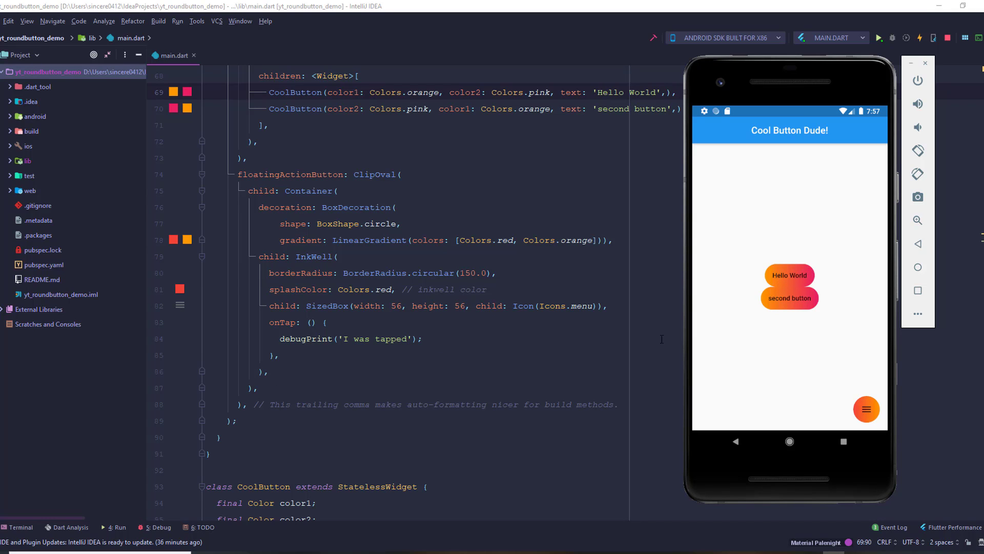
pyautogui.scroll(-3)
pyautogui.write('colors: [color1,color2')
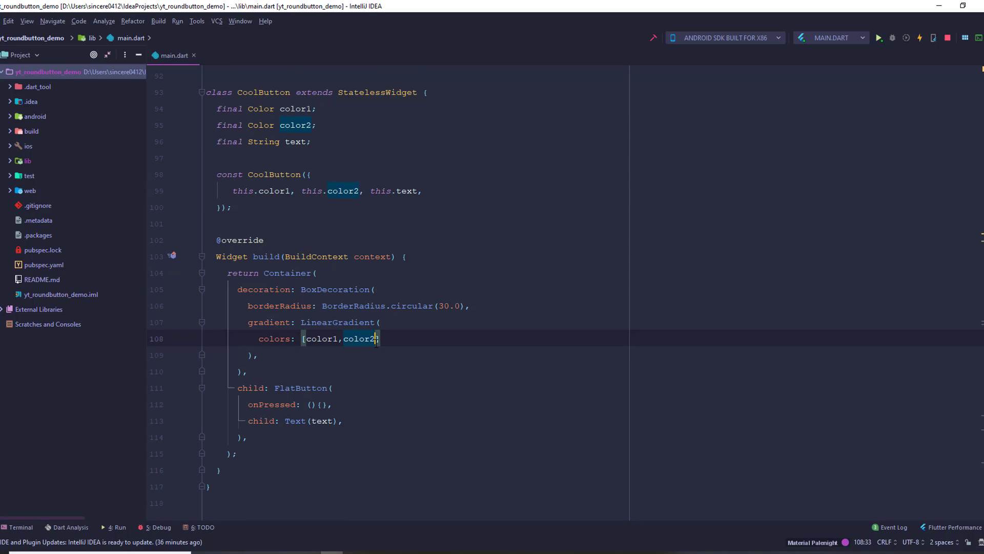
# Append Colors.red to the LinearGradient colors list and hot reload the app.
pyautogui.write(', Co')
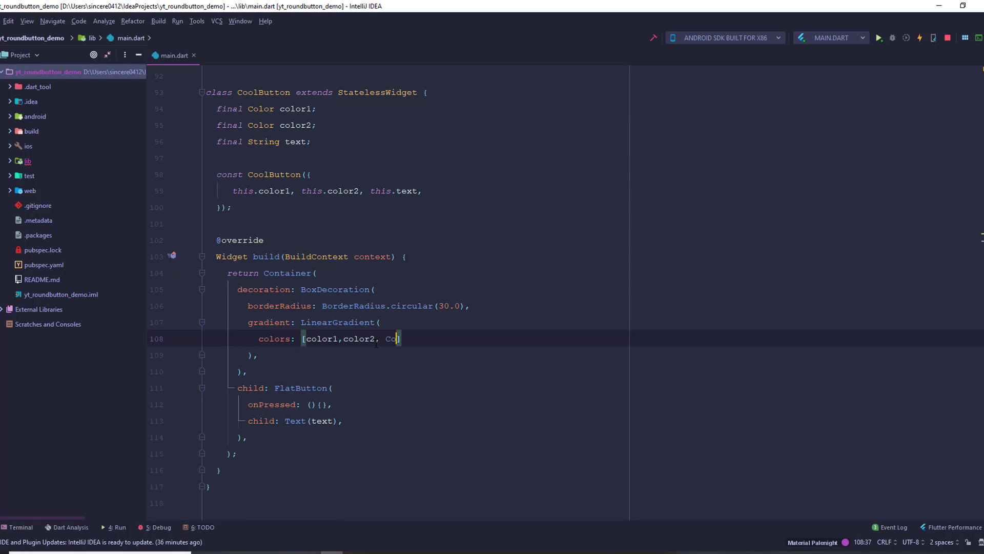
pyautogui.write('Colors.red')
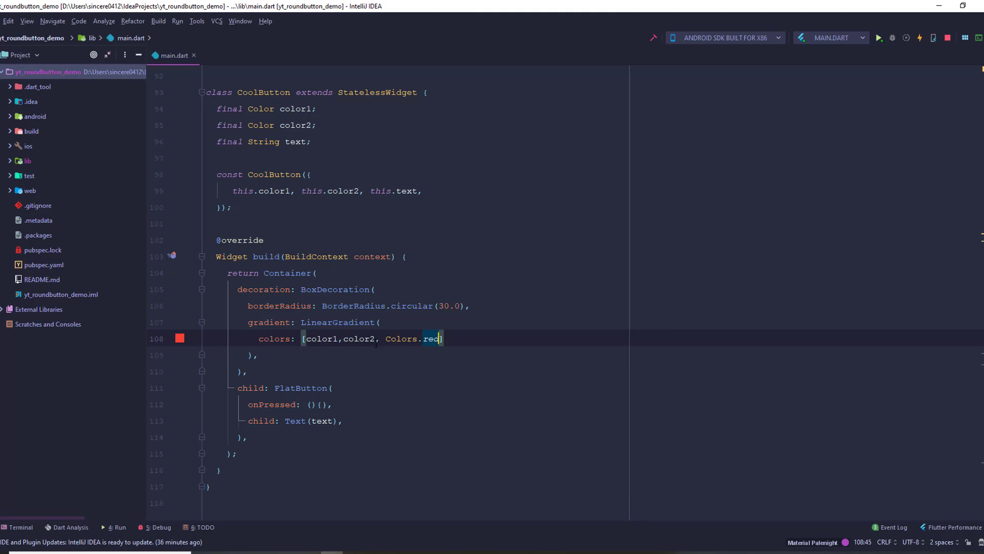
pyautogui.click(878, 38)
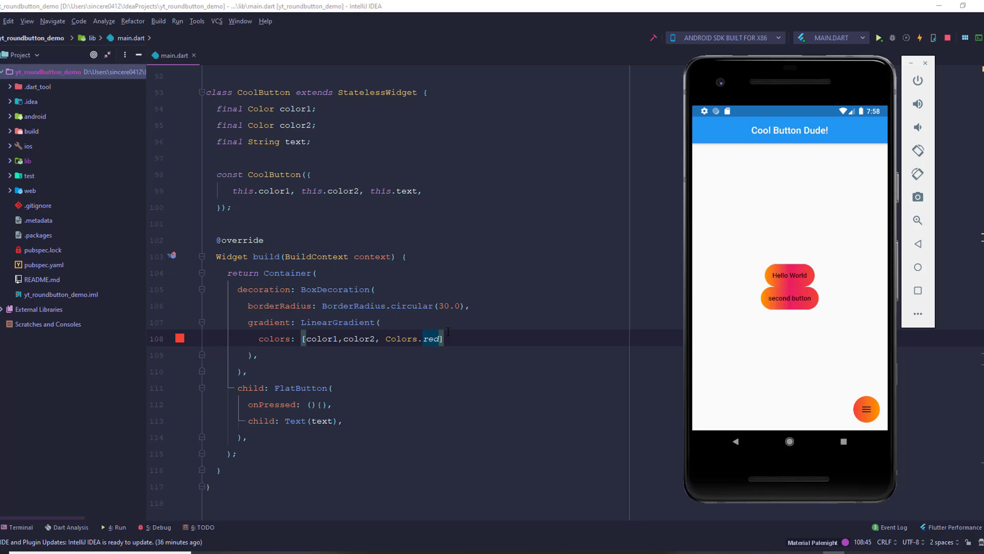
# Give the LinearGradient begin: Alignment.topRight and end: Alignment.bottomLeft for a diagonal gradient.
pyautogui.press('enter')
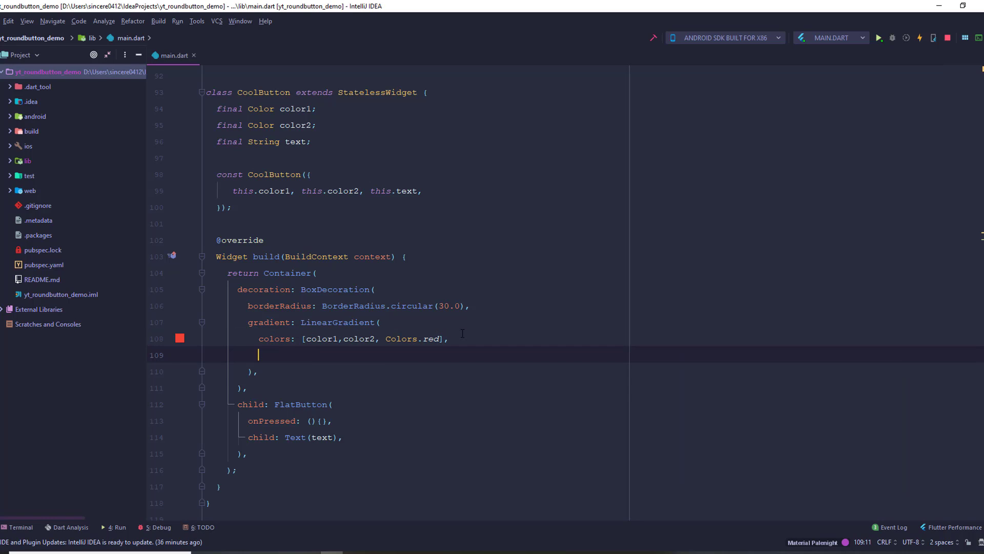
pyautogui.write('s')
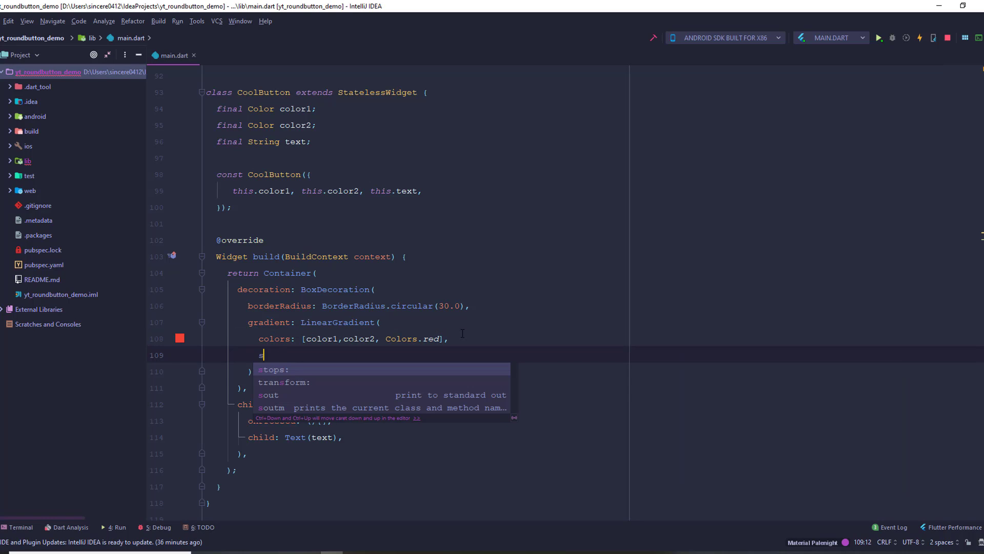
pyautogui.write('begin: a')
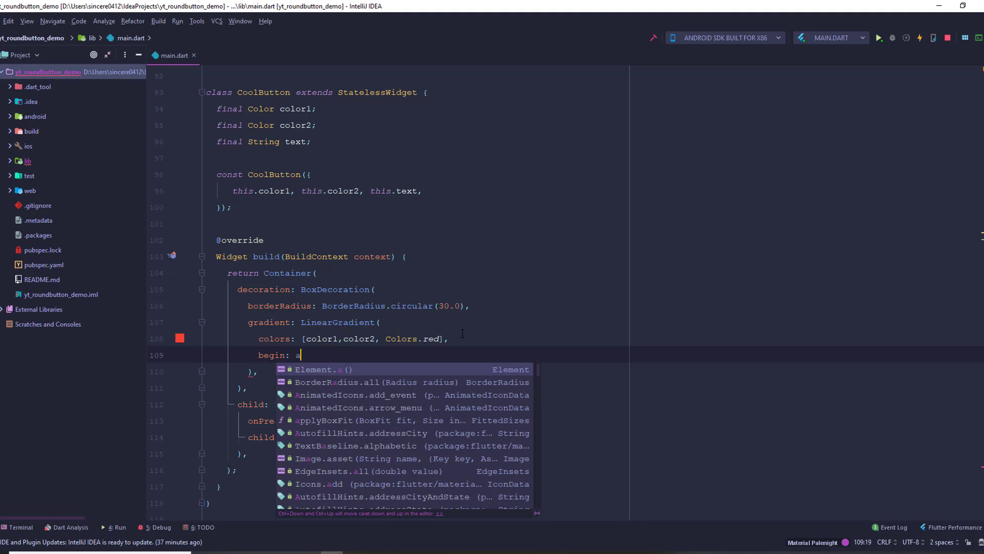
pyautogui.write('xi')
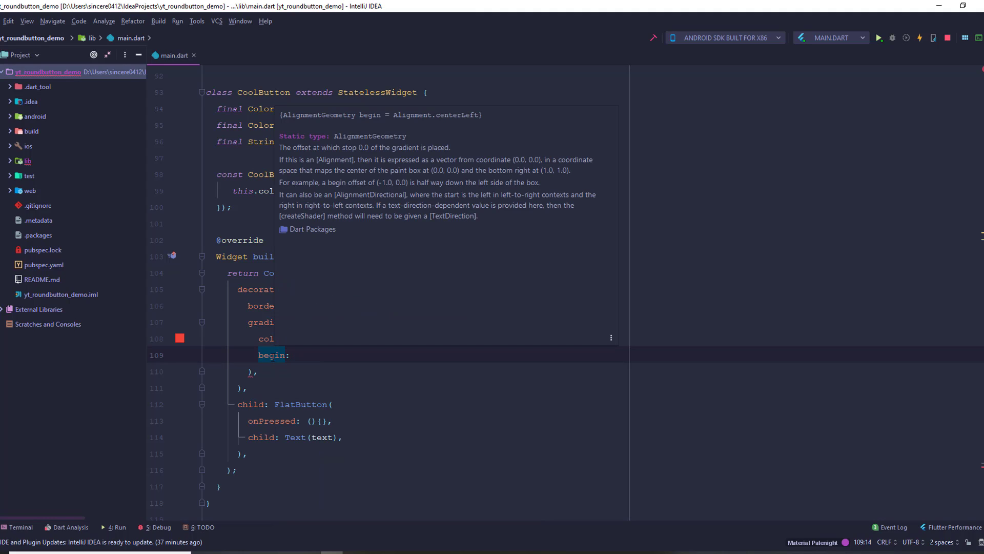
pyautogui.moveTo(292, 319)
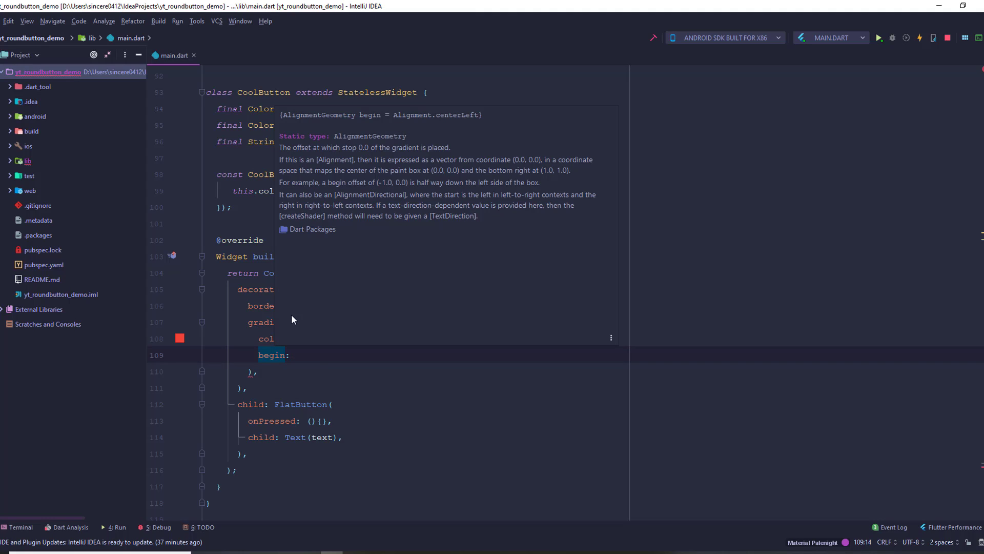
pyautogui.write('A')
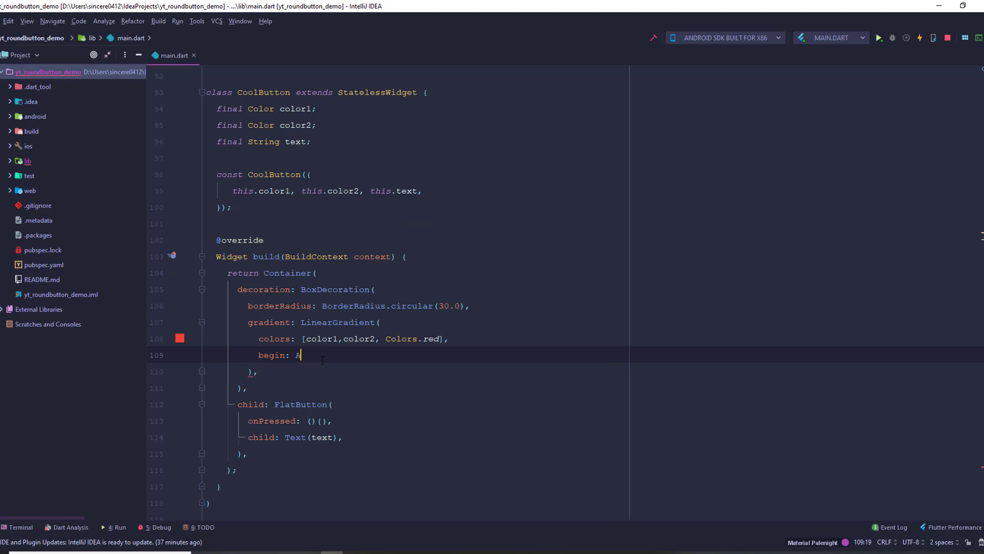
pyautogui.write('lignment.topRight,')
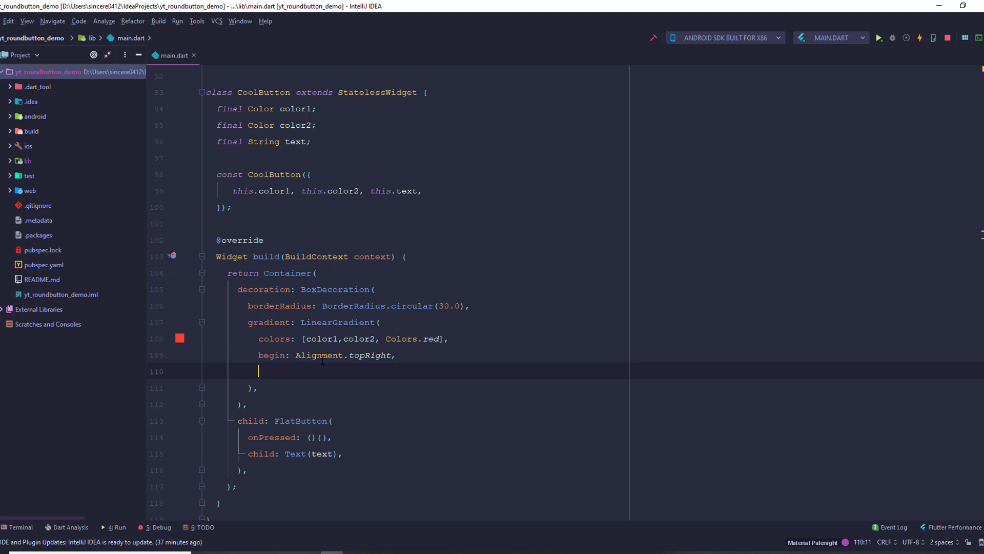
pyautogui.write('end: Alignment.bottomLeft')
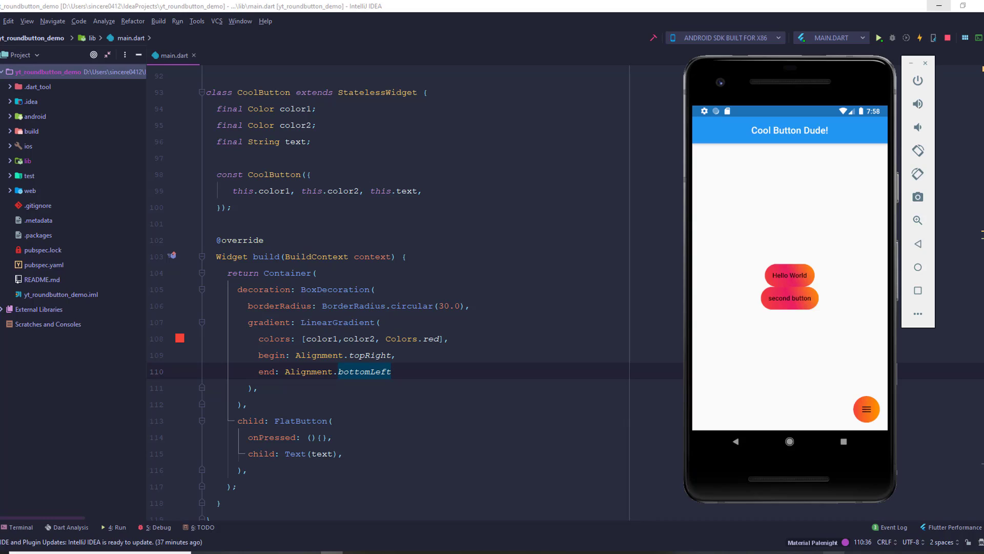
pyautogui.moveTo(774, 273)
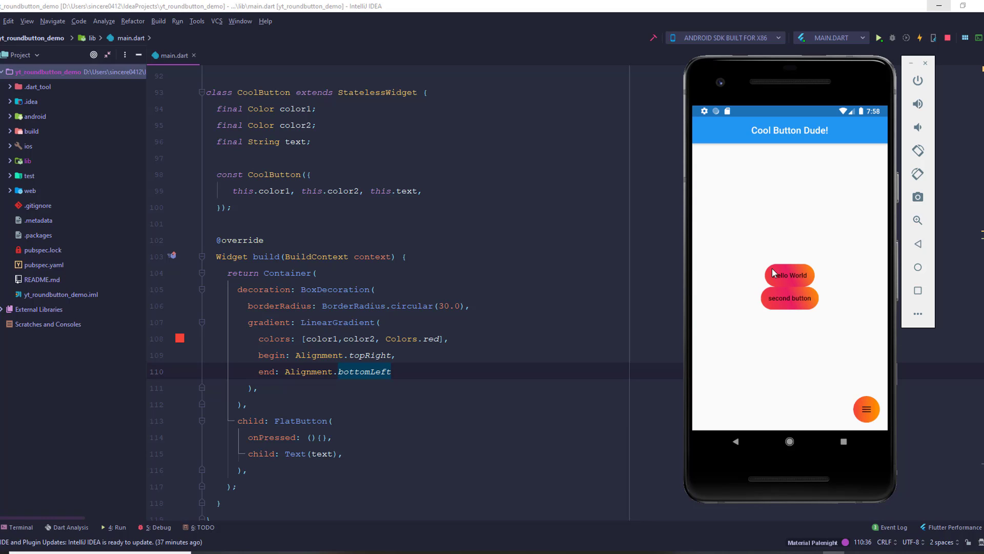
pyautogui.moveTo(773, 281)
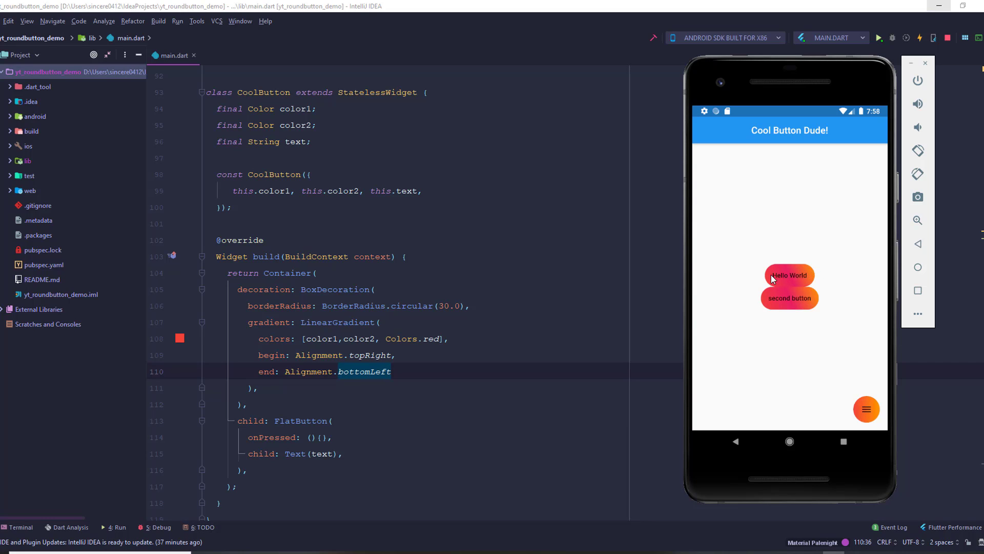